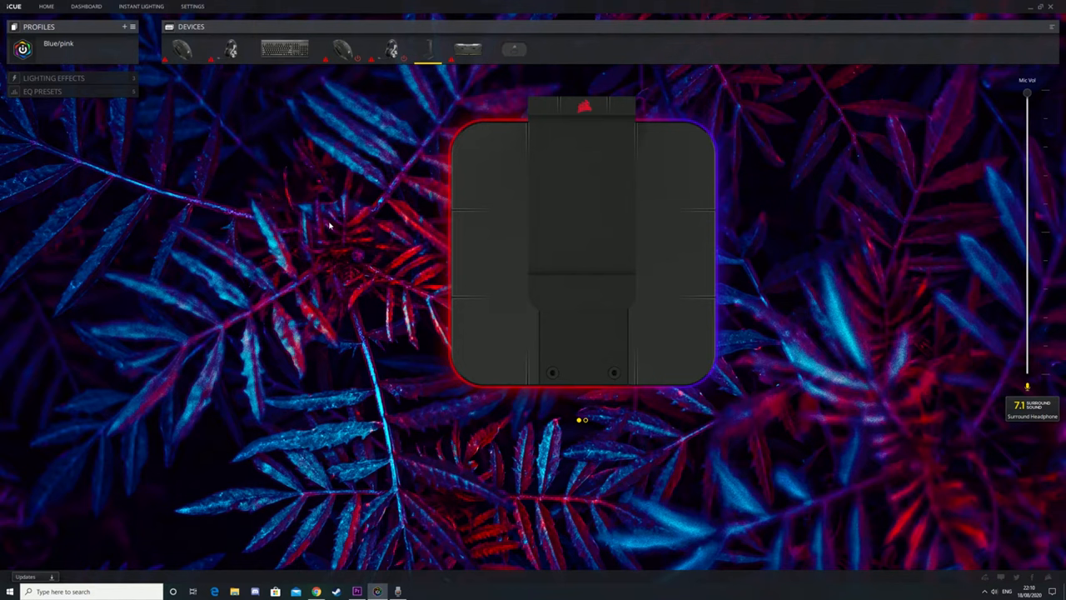
mouse_move(230, 243)
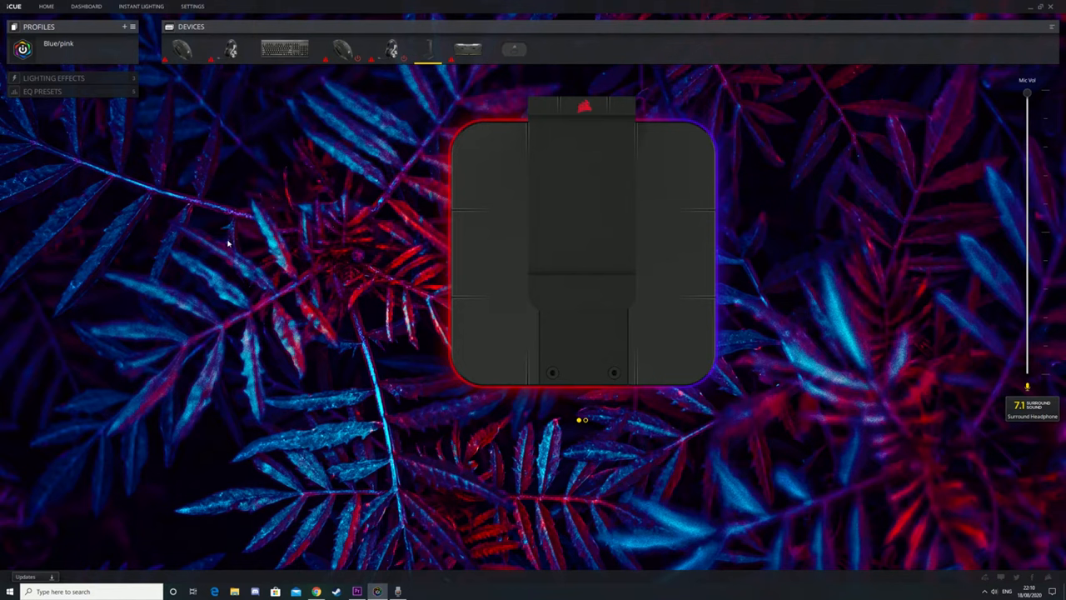
mouse_move(166, 210)
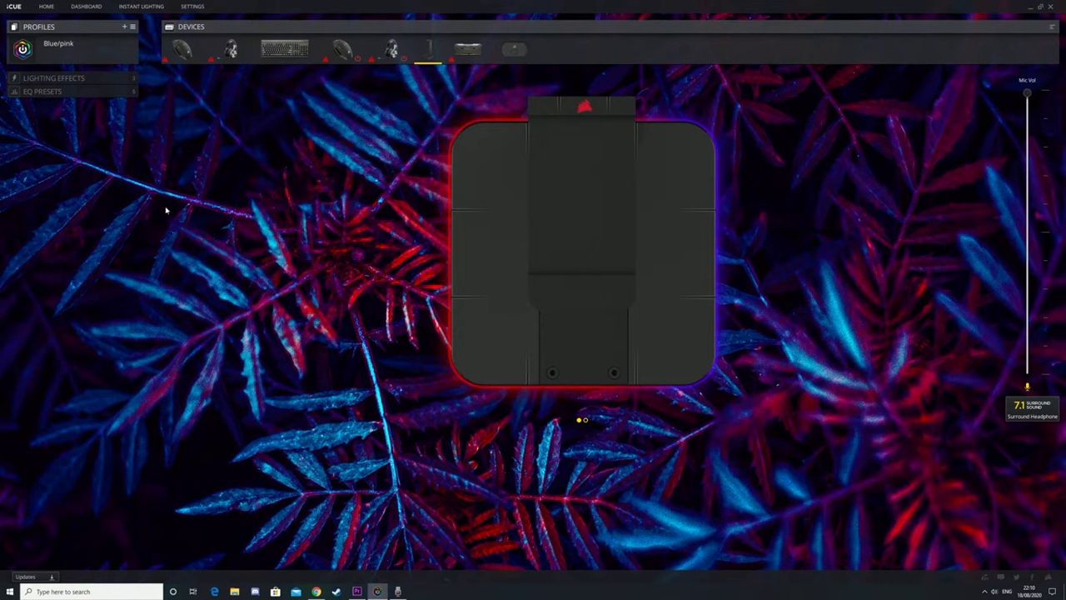
mouse_move(90, 266)
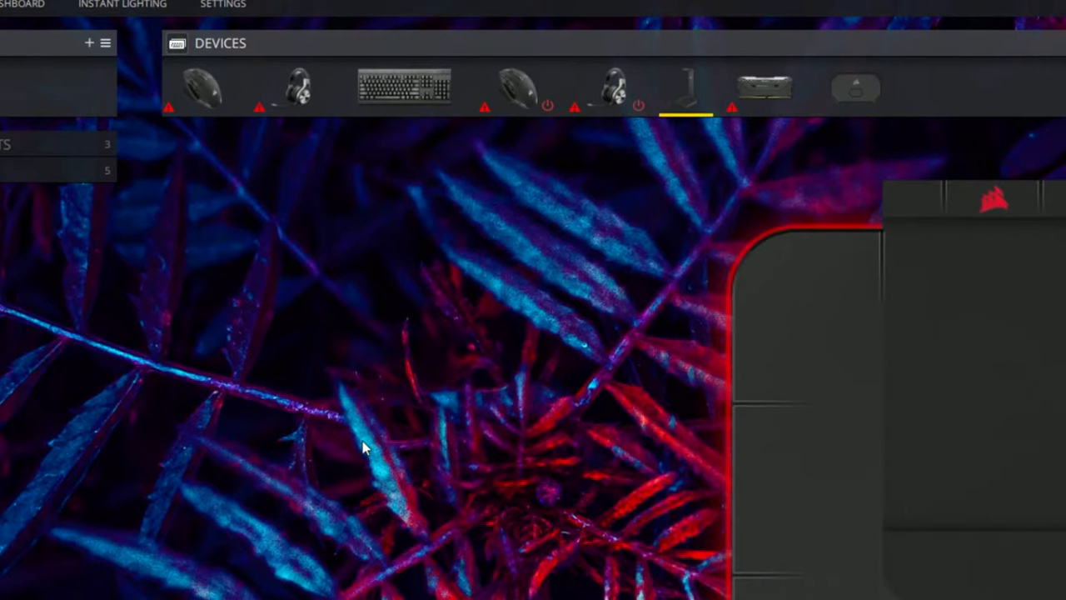
mouse_move(823, 433)
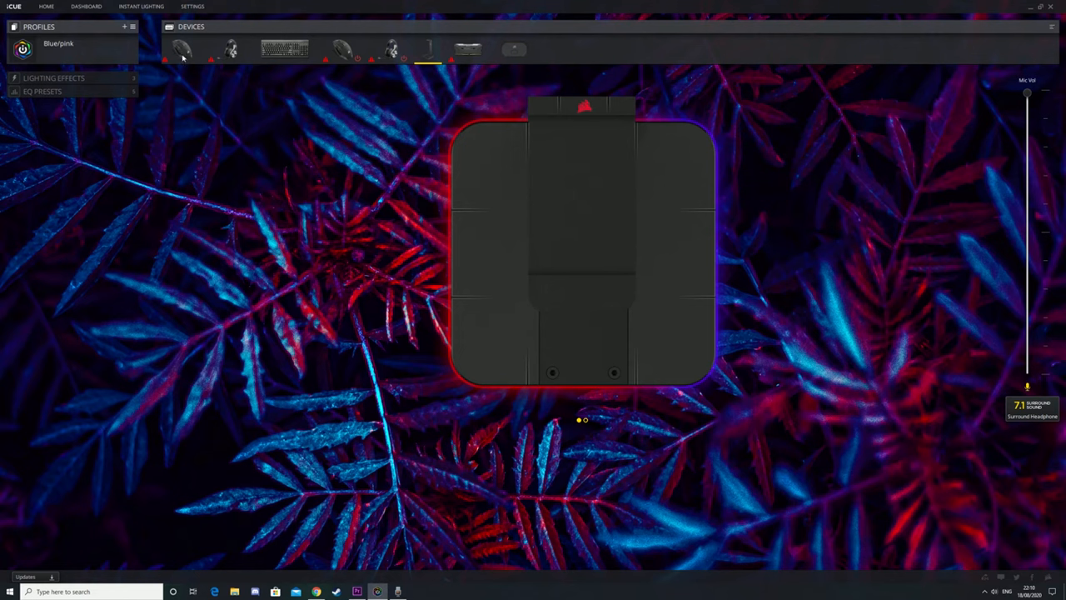
mouse_move(401, 55)
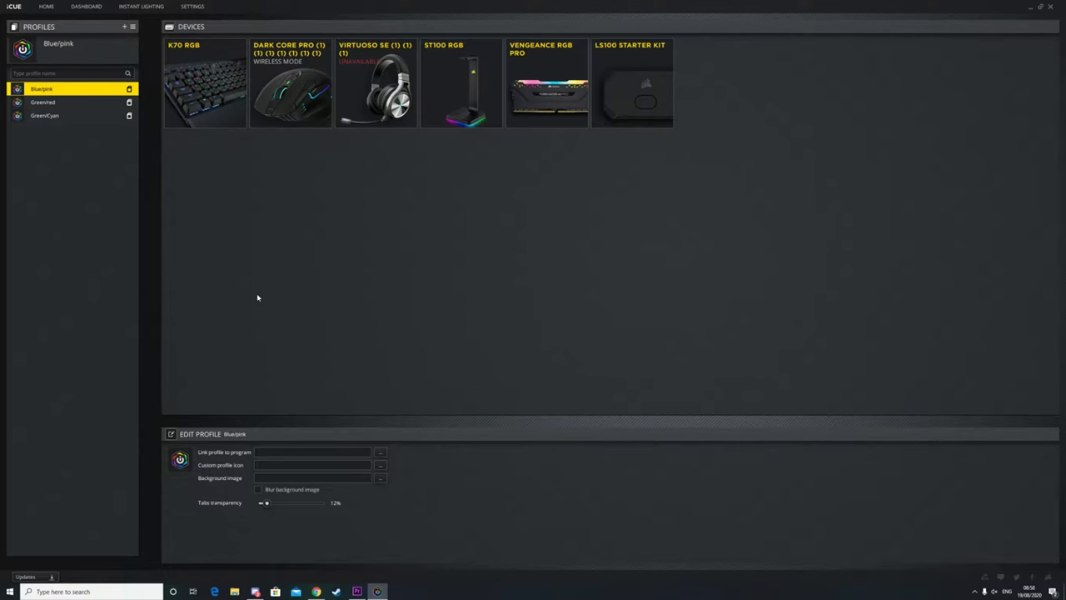
mouse_move(161, 290)
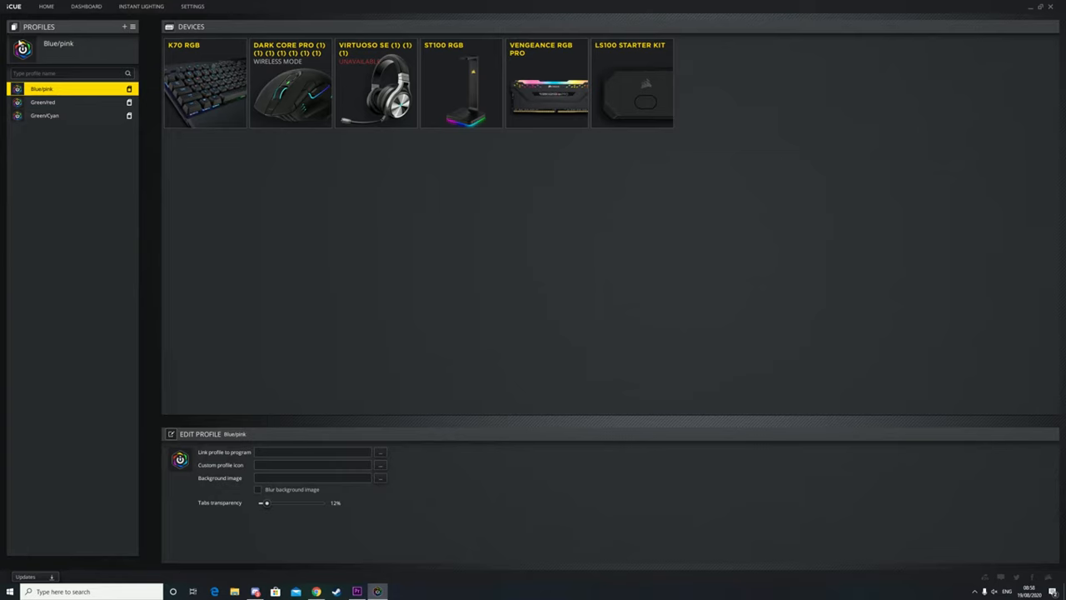
mouse_move(46, 160)
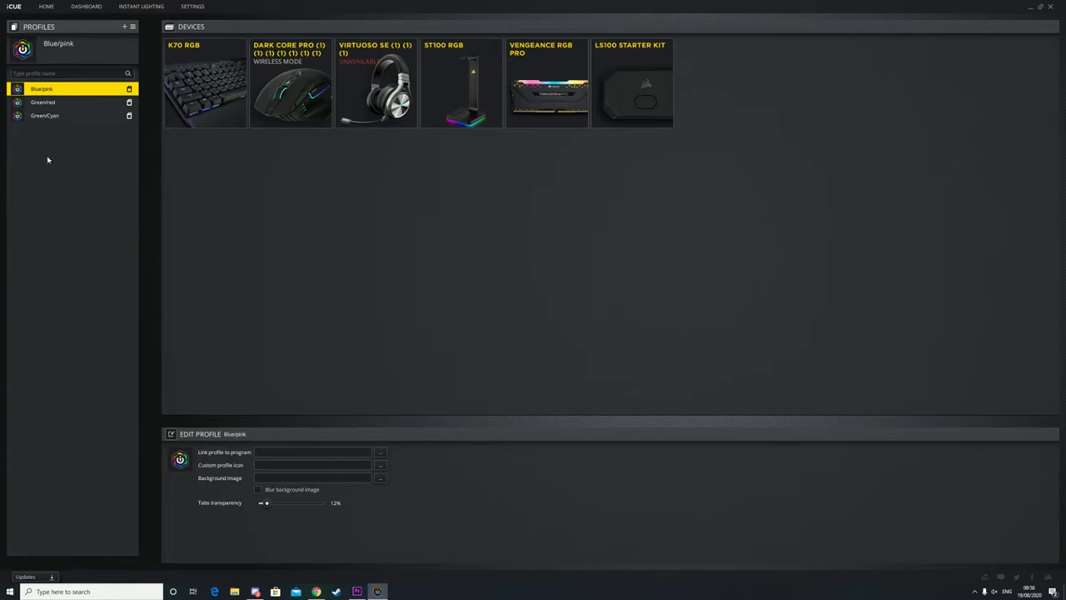
mouse_move(60, 143)
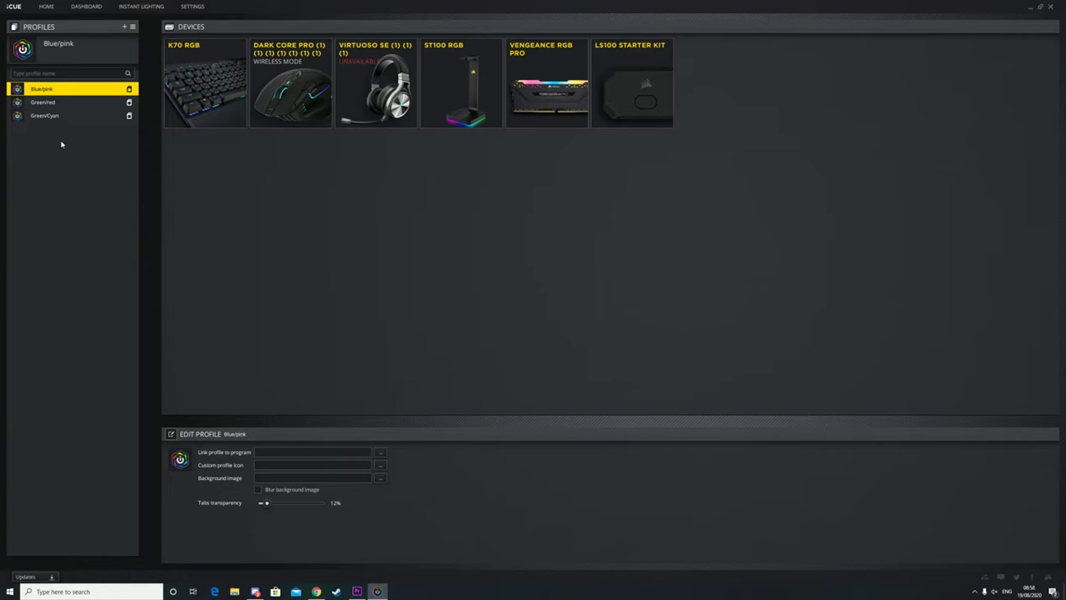
mouse_move(59, 181)
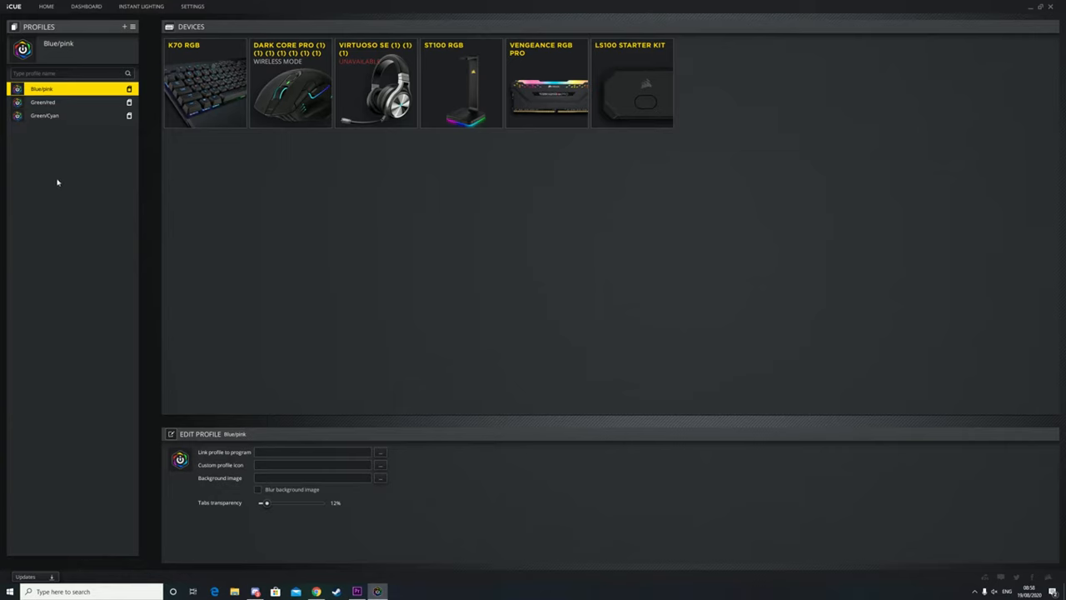
mouse_move(54, 174)
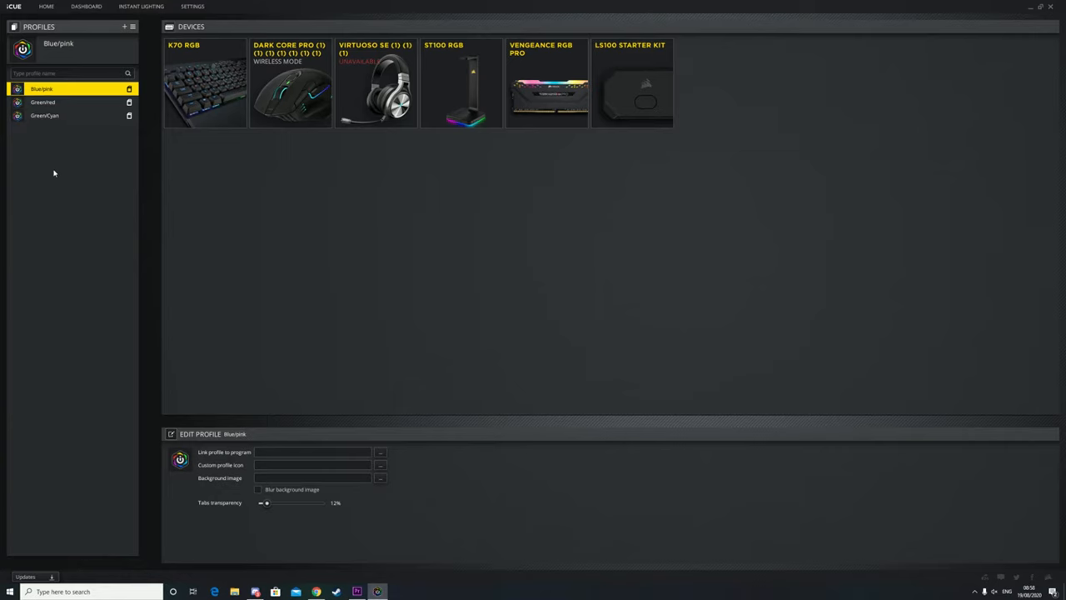
Switch between the GreenCyan and Greenred profiles, ending with GreenCyan active
click(46, 115)
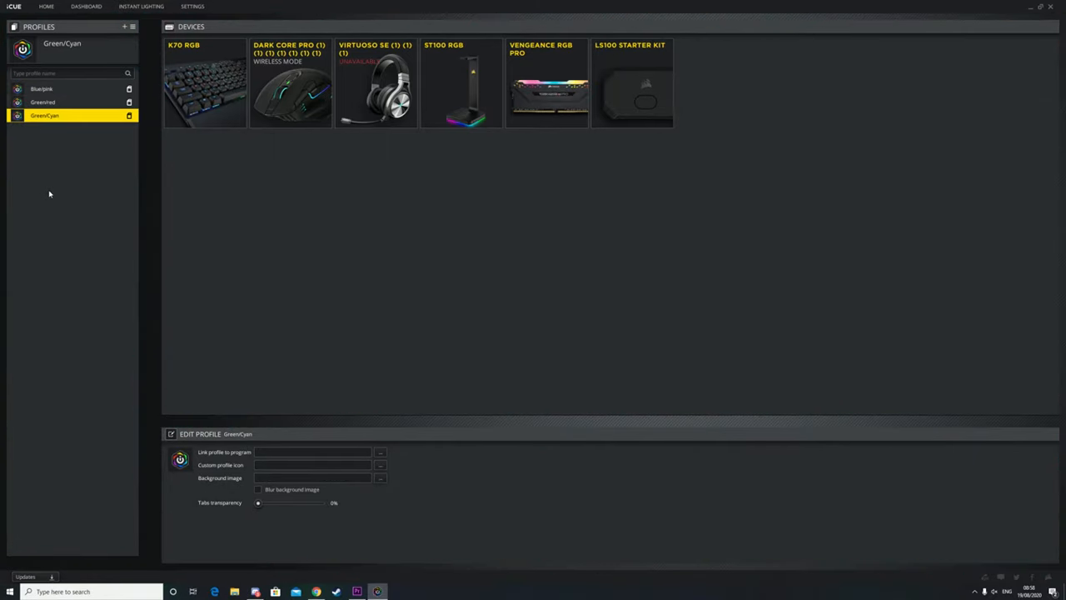
click(44, 101)
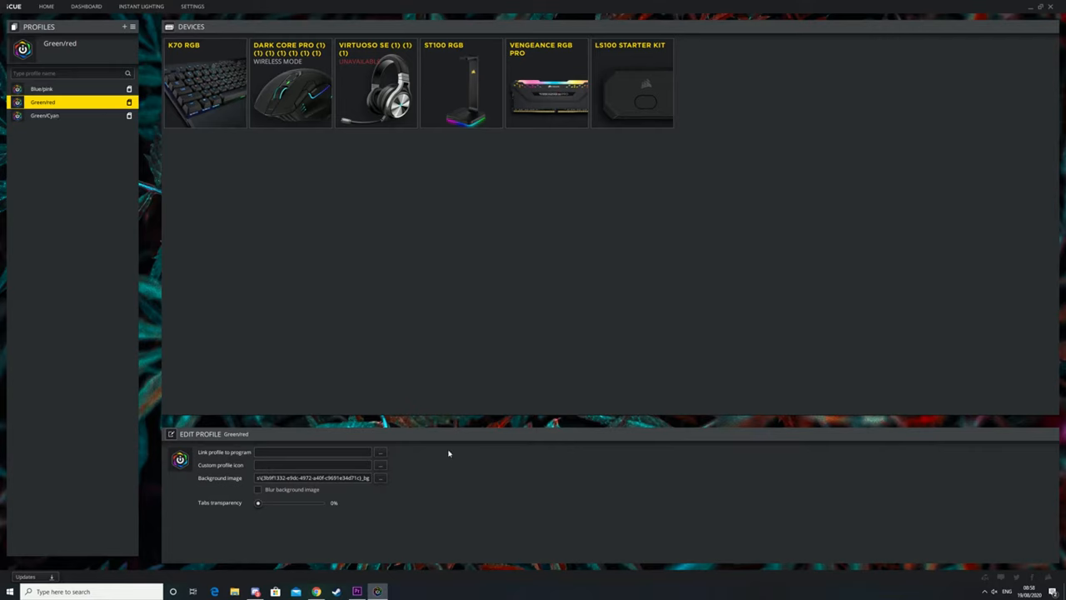
mouse_move(120, 197)
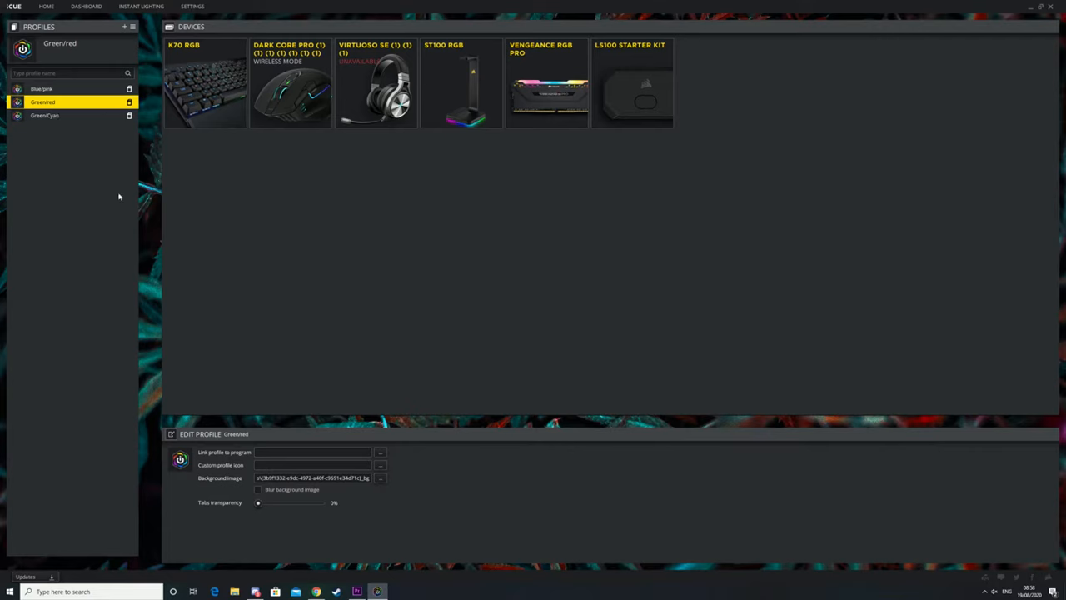
mouse_move(170, 243)
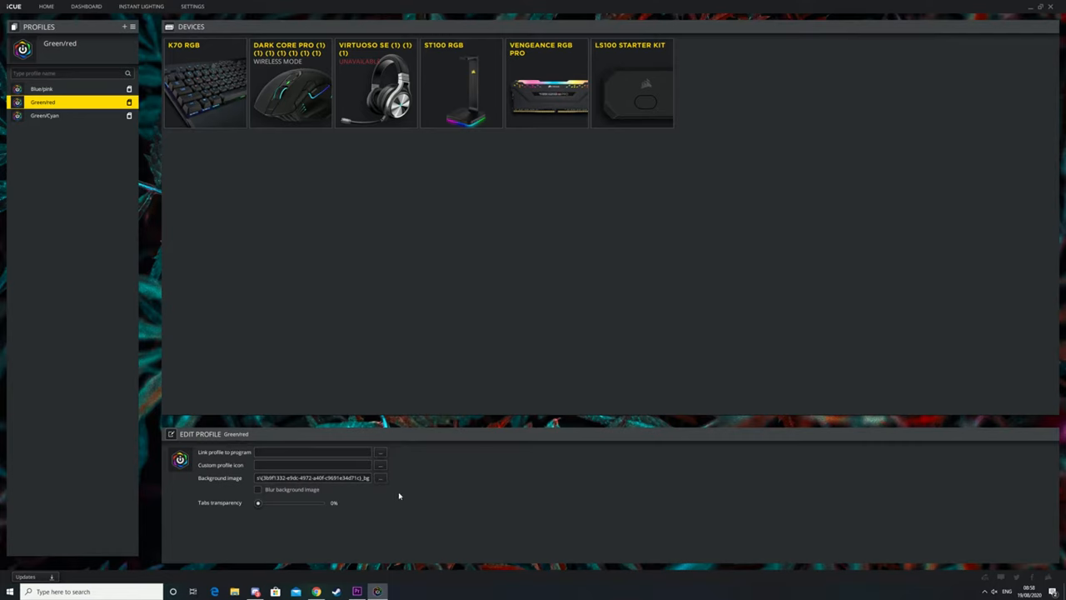
click(45, 115)
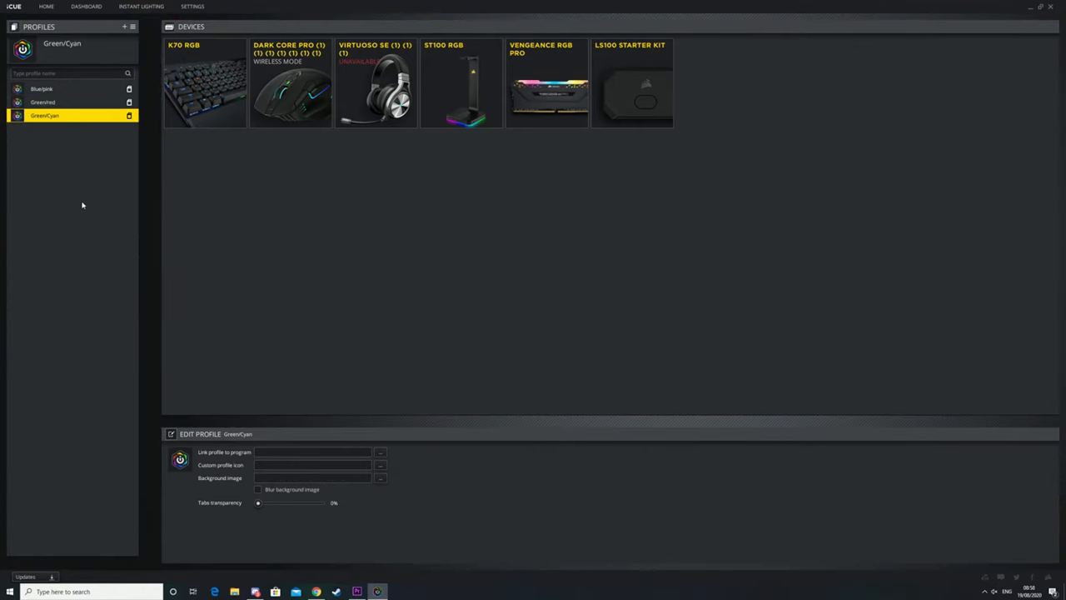
Create a profile named Video and go into its Vengeance RGB Pro memory settings
click(125, 27)
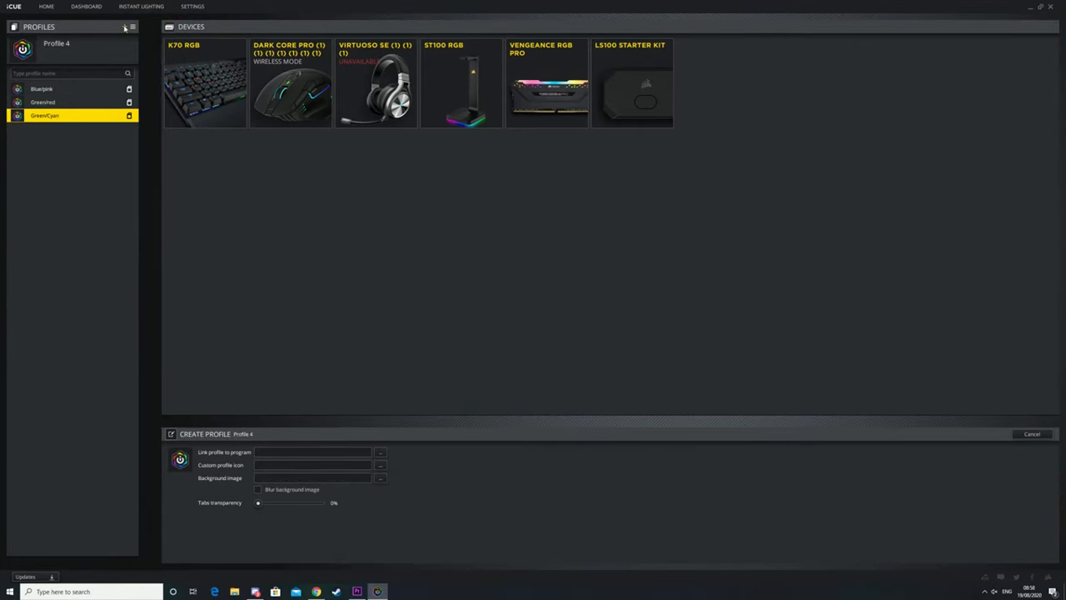
click(125, 27)
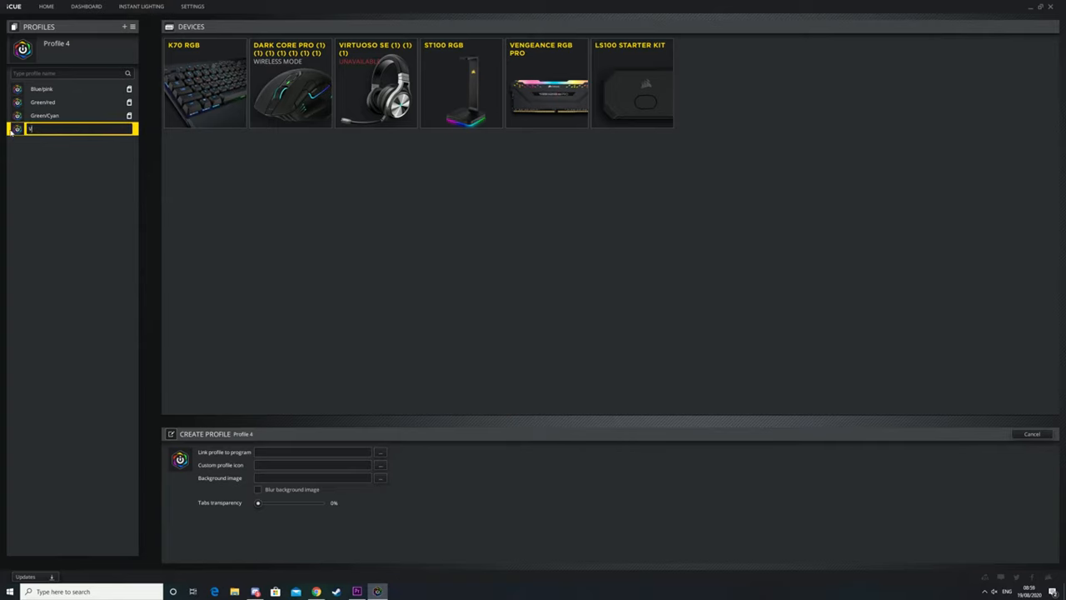
text(Video)
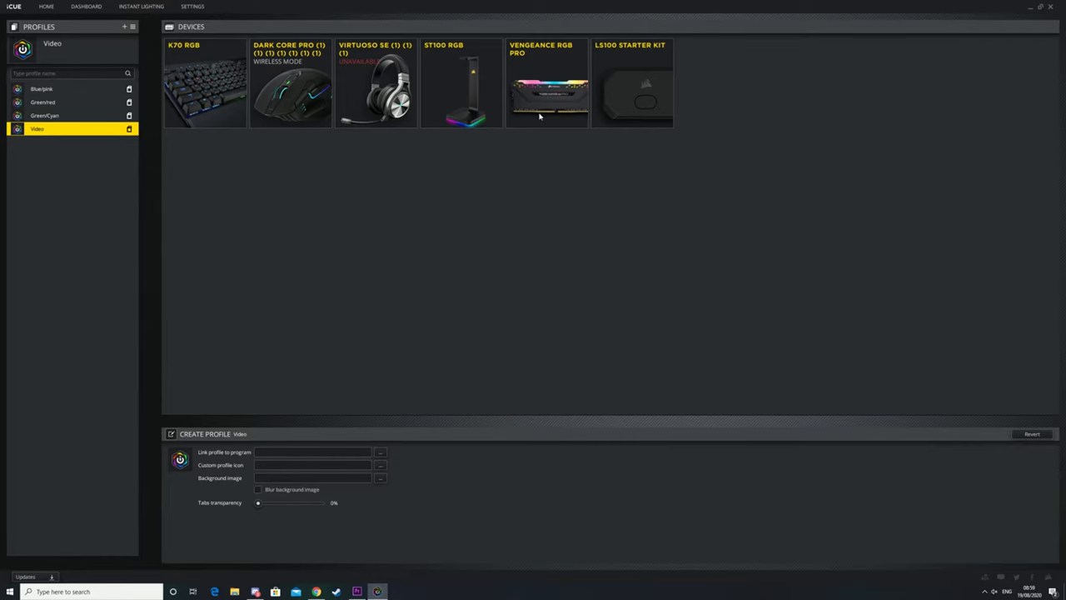
mouse_move(539, 91)
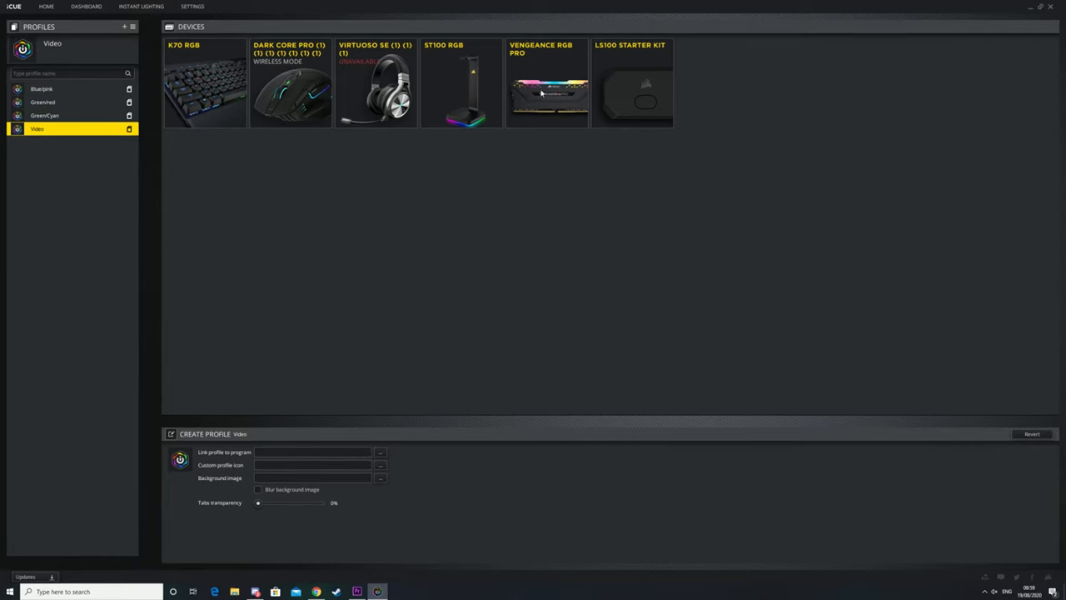
click(546, 84)
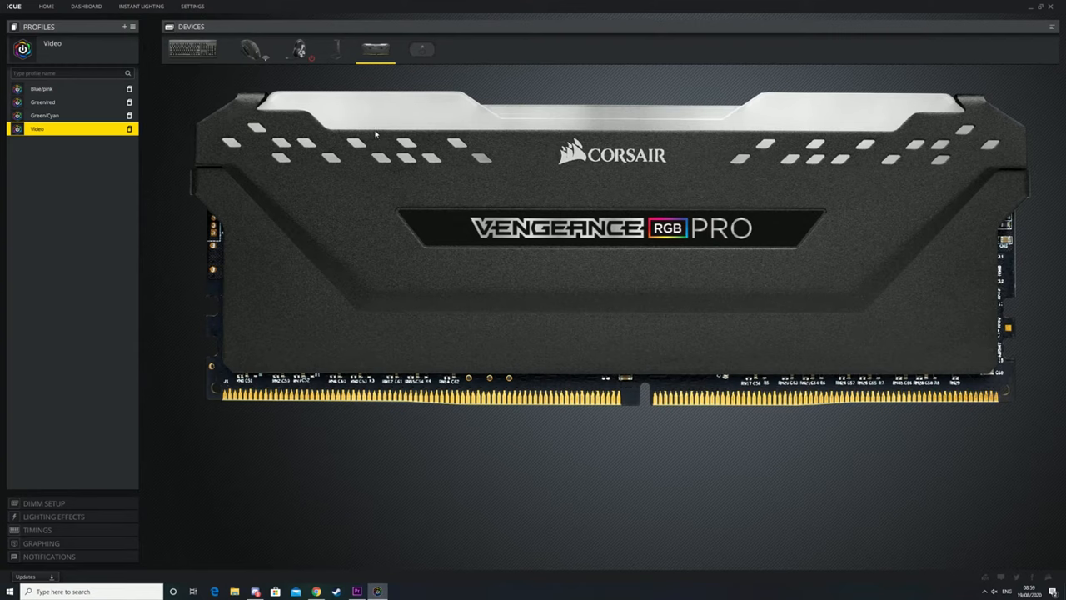
mouse_move(373, 129)
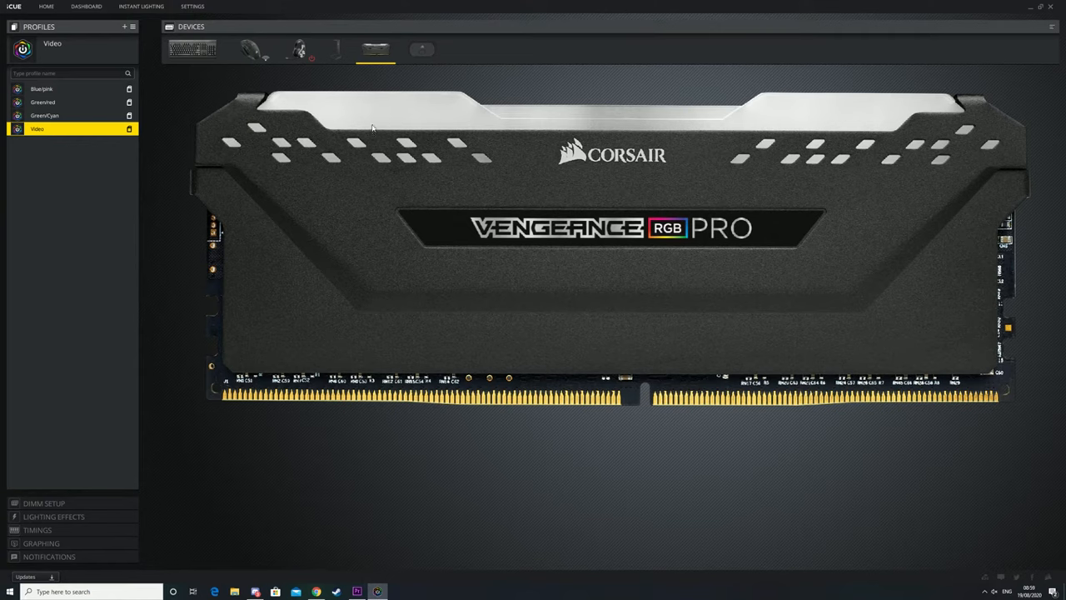
mouse_move(123, 145)
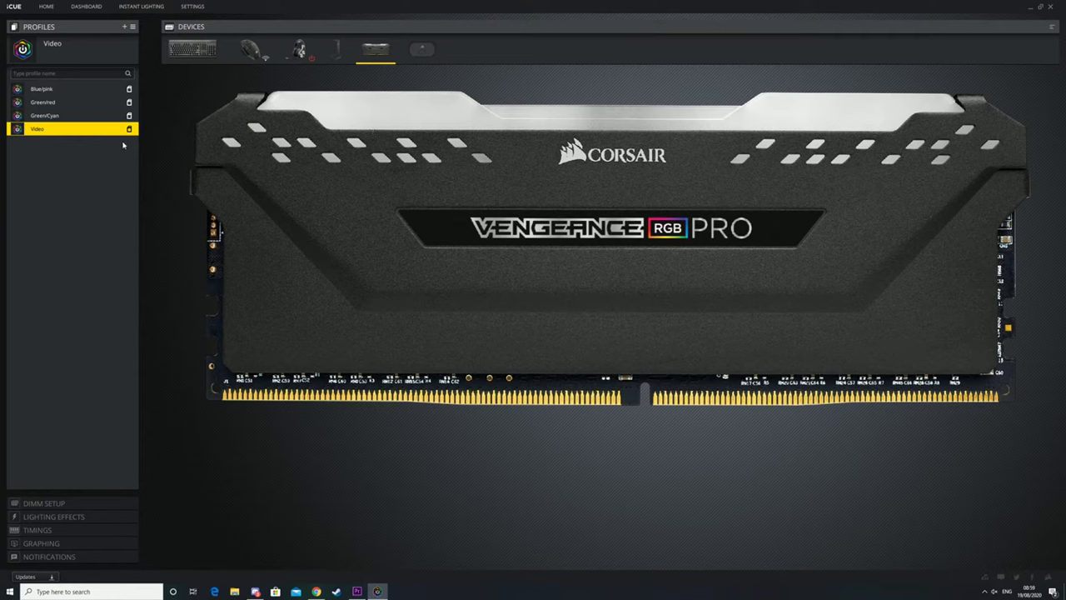
mouse_move(383, 76)
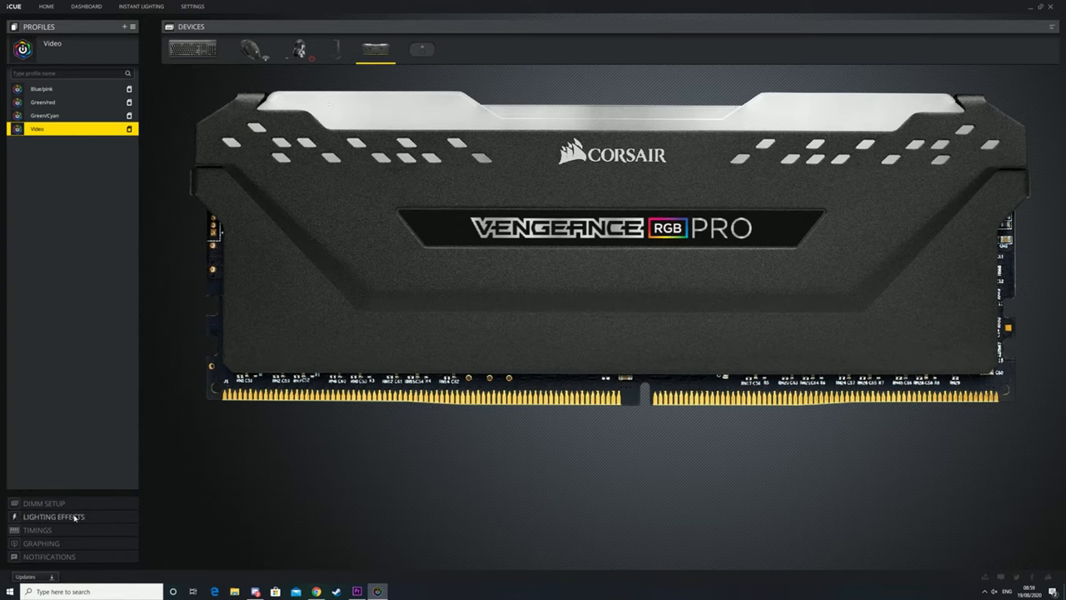
Show the Lighting Effects section for the Vengeance RGB Pro memory
click(53, 516)
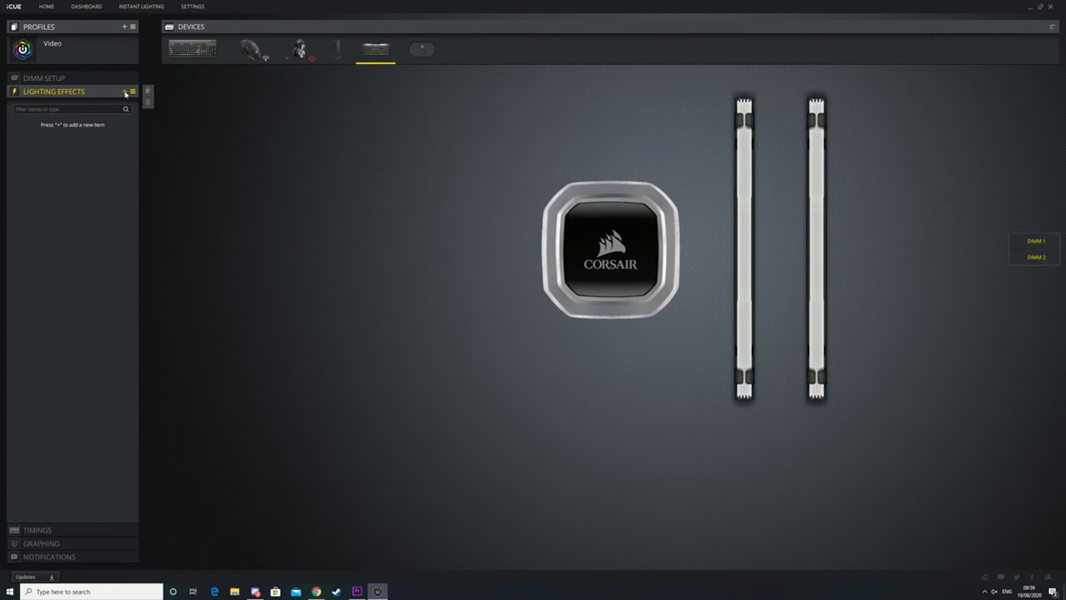
Add a blue Static Color effect limited to the second DIMM
click(125, 90)
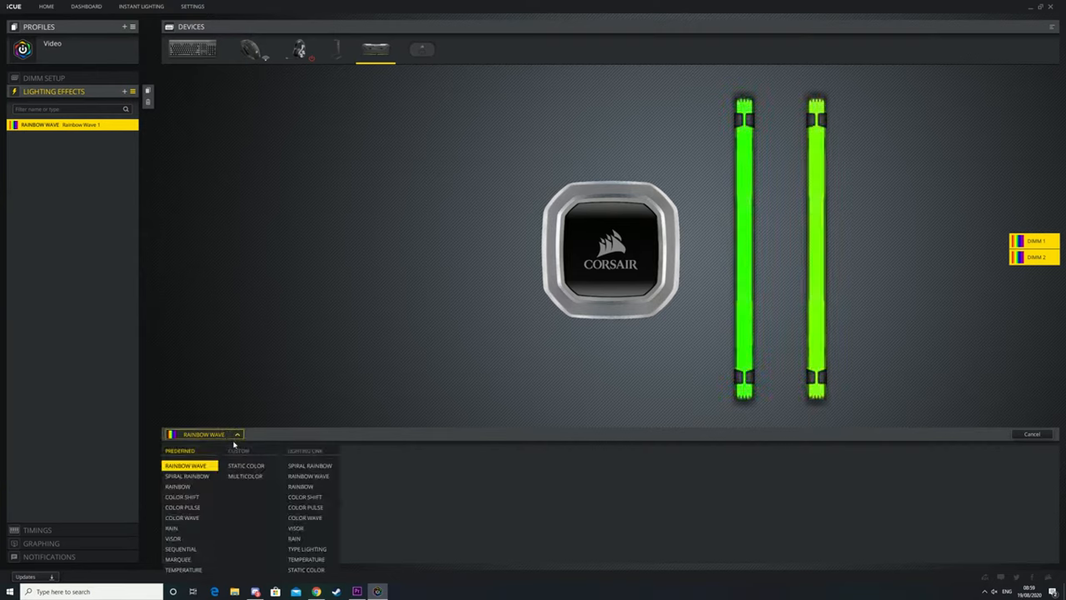
click(246, 465)
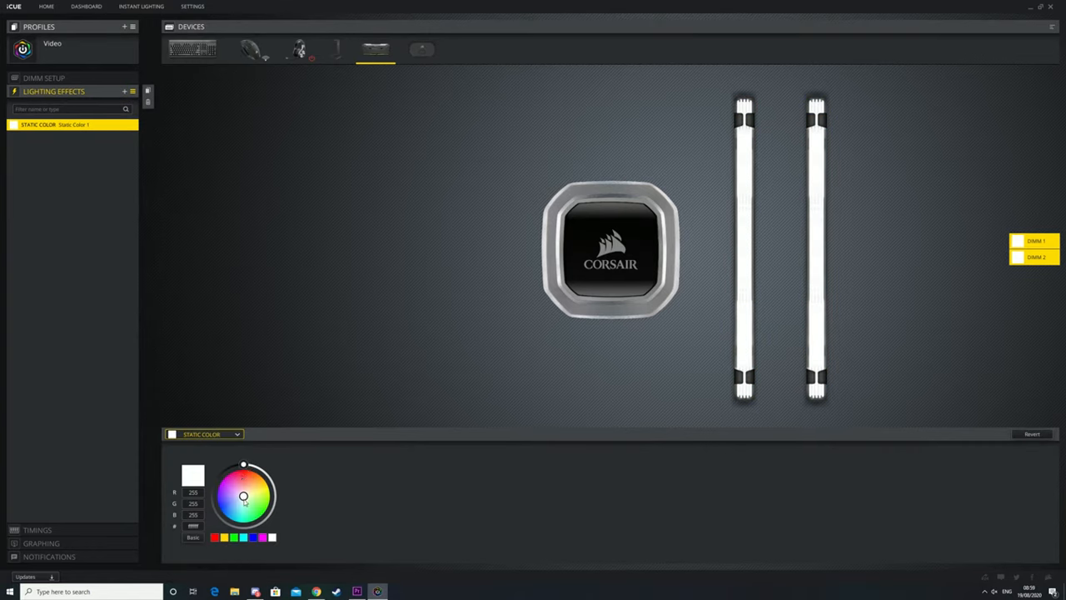
click(237, 516)
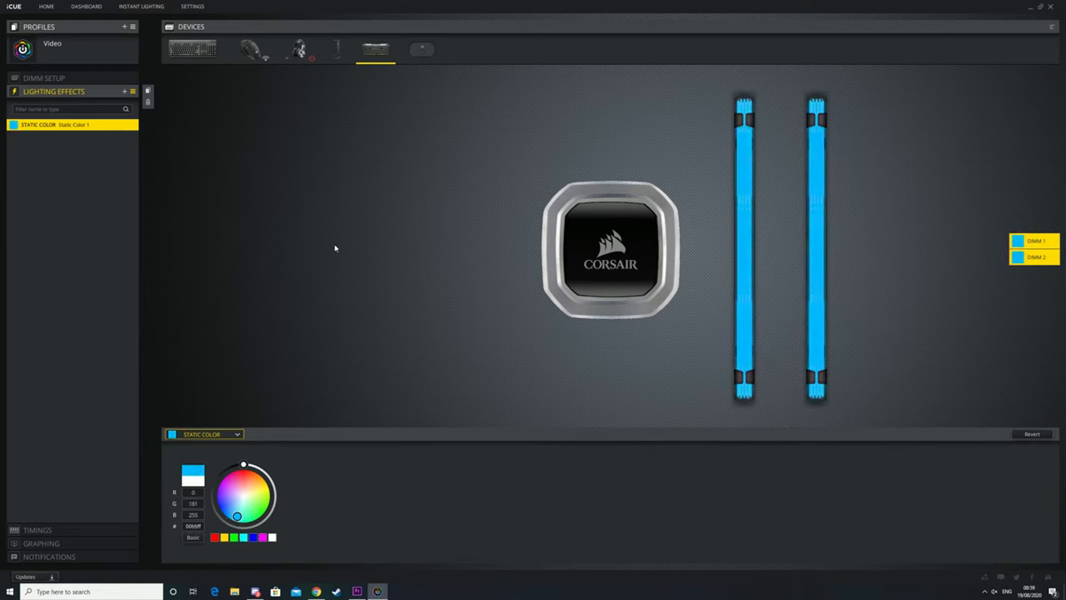
mouse_move(1024, 240)
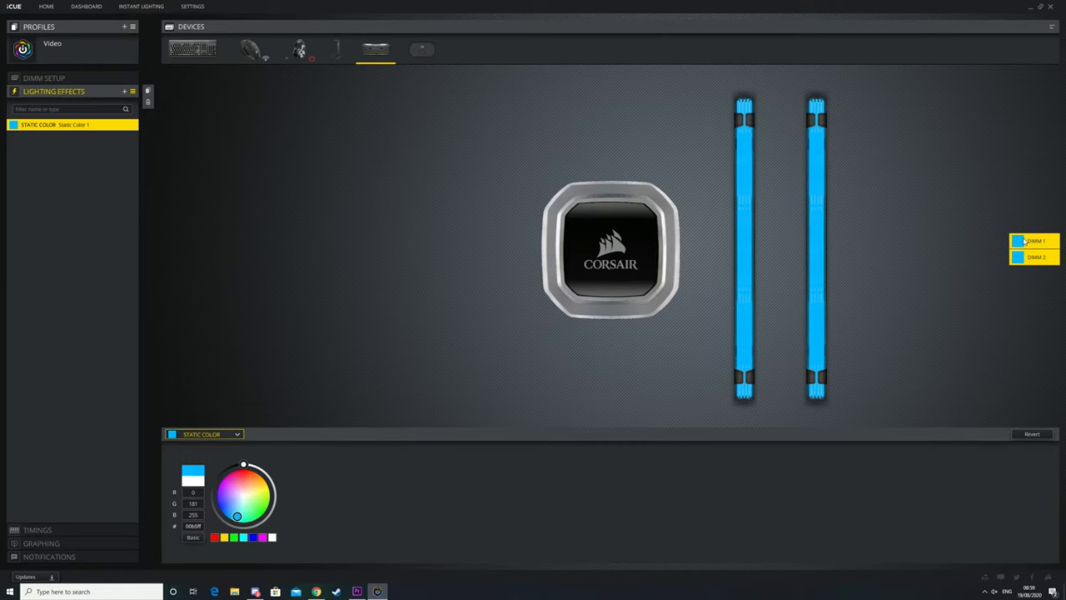
click(1033, 240)
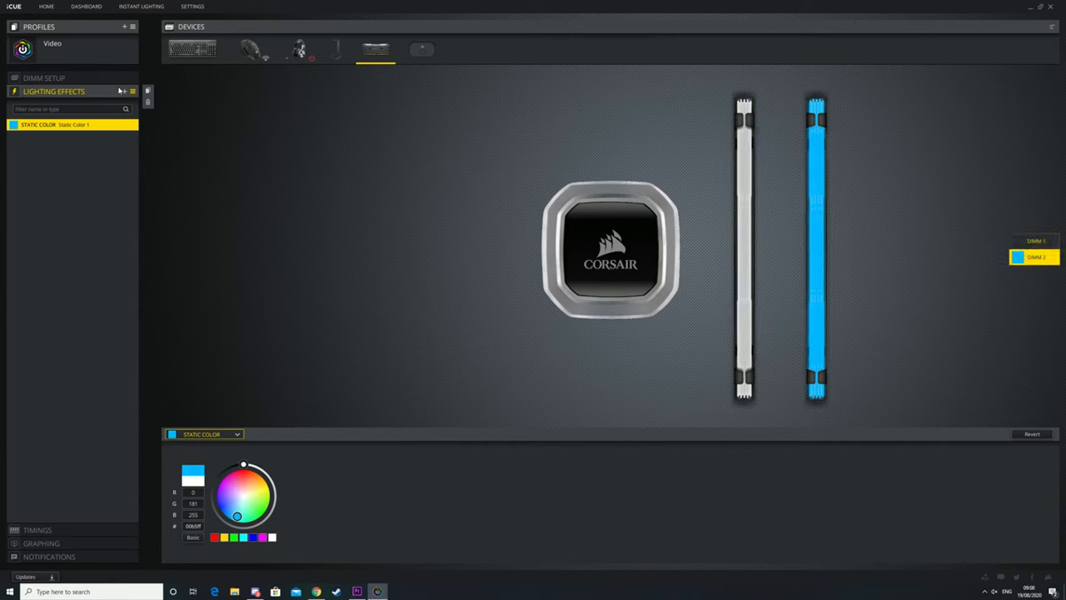
Add a second Static Color effect set to red for the first DIMM
click(123, 89)
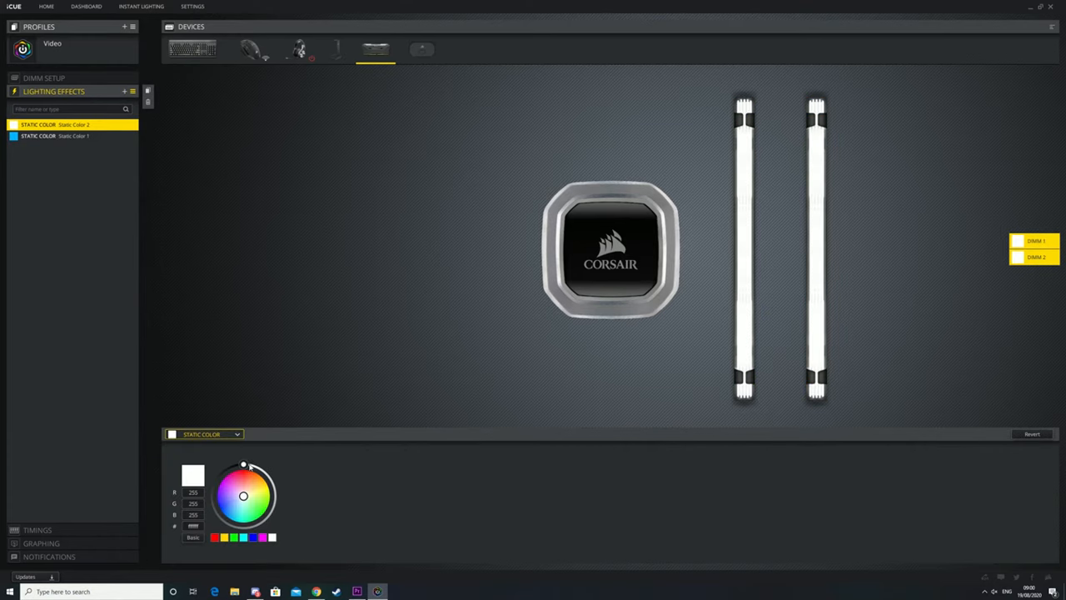
click(244, 487)
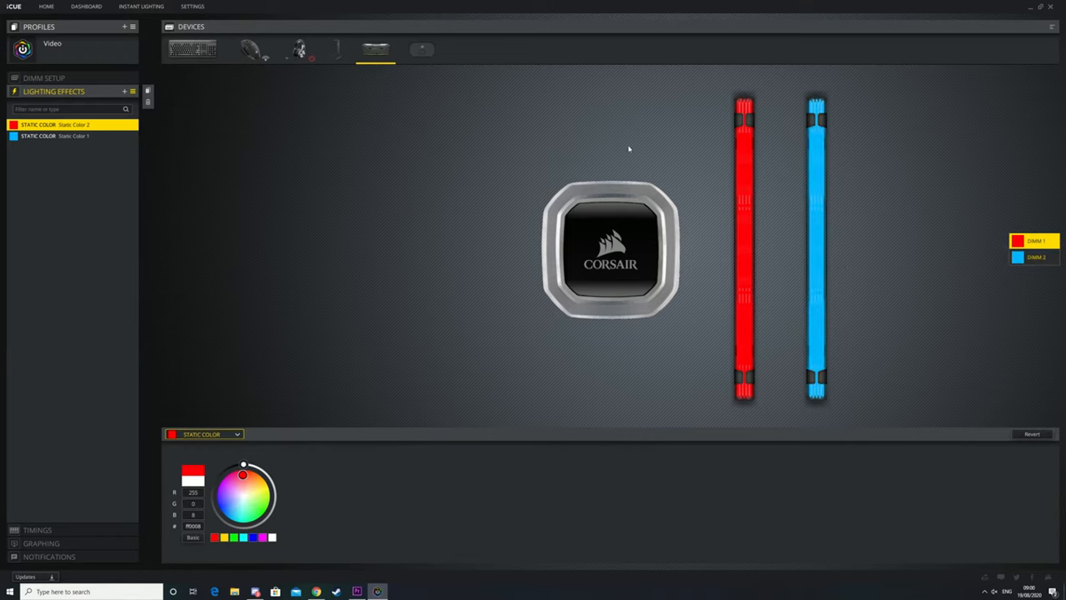
mouse_move(583, 108)
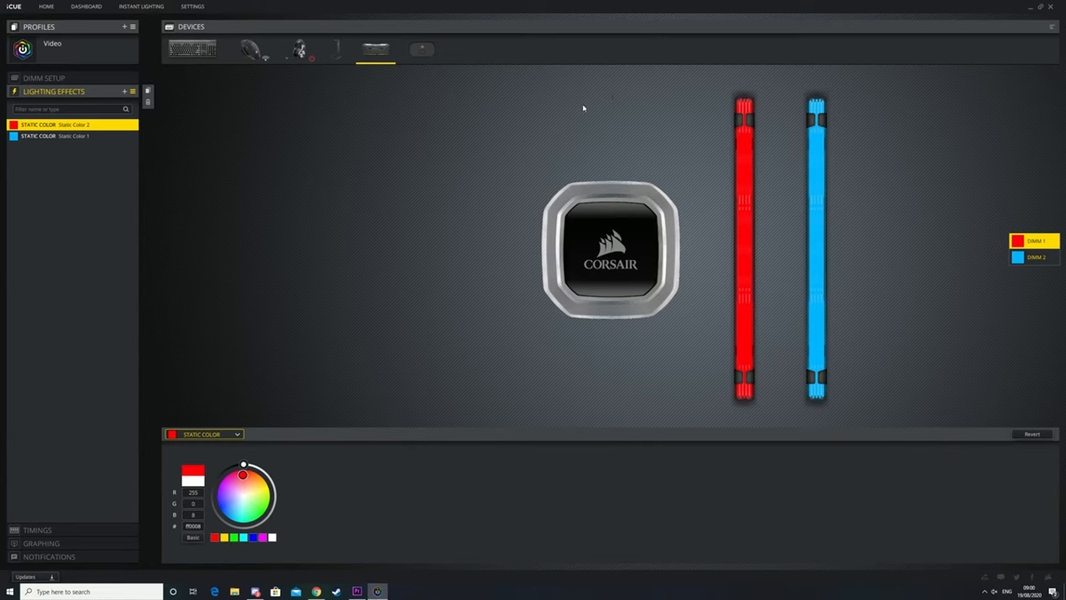
mouse_move(756, 197)
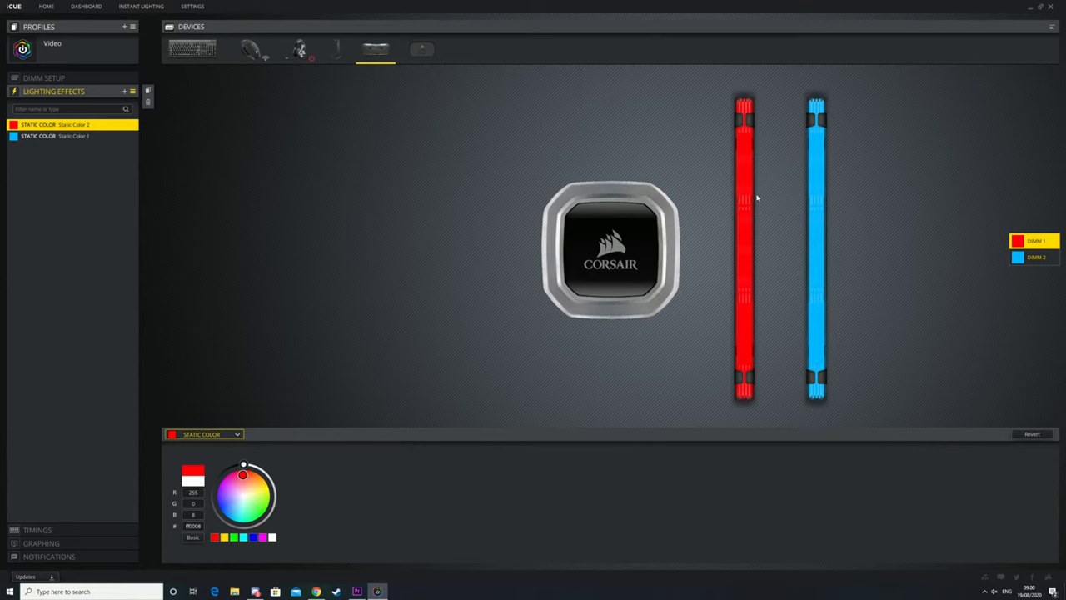
mouse_move(275, 415)
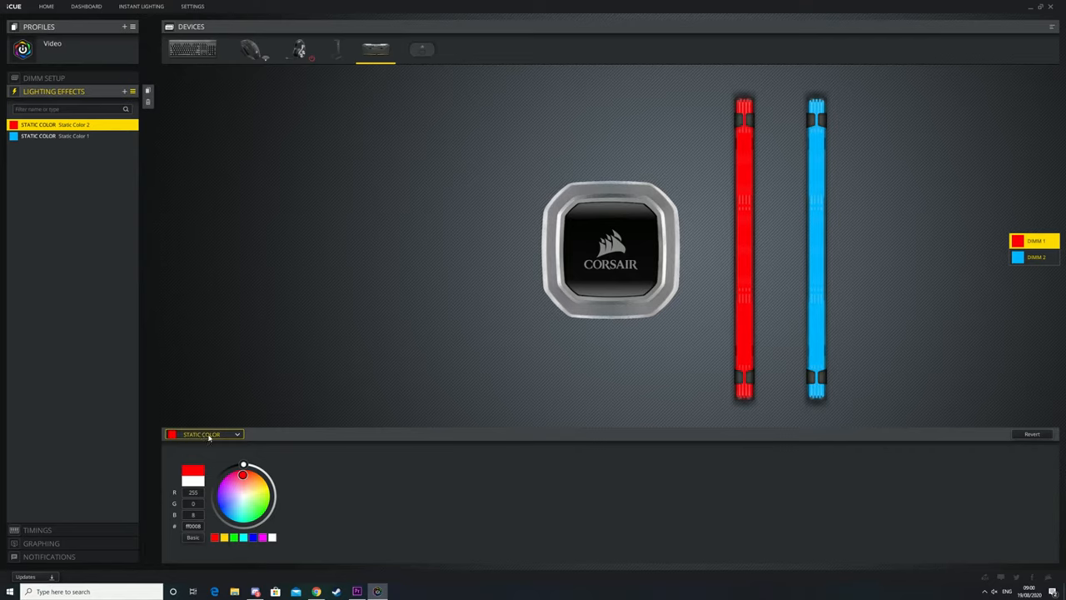
Change the red effect to Multicolor with colour stops from red through green to blue
click(204, 433)
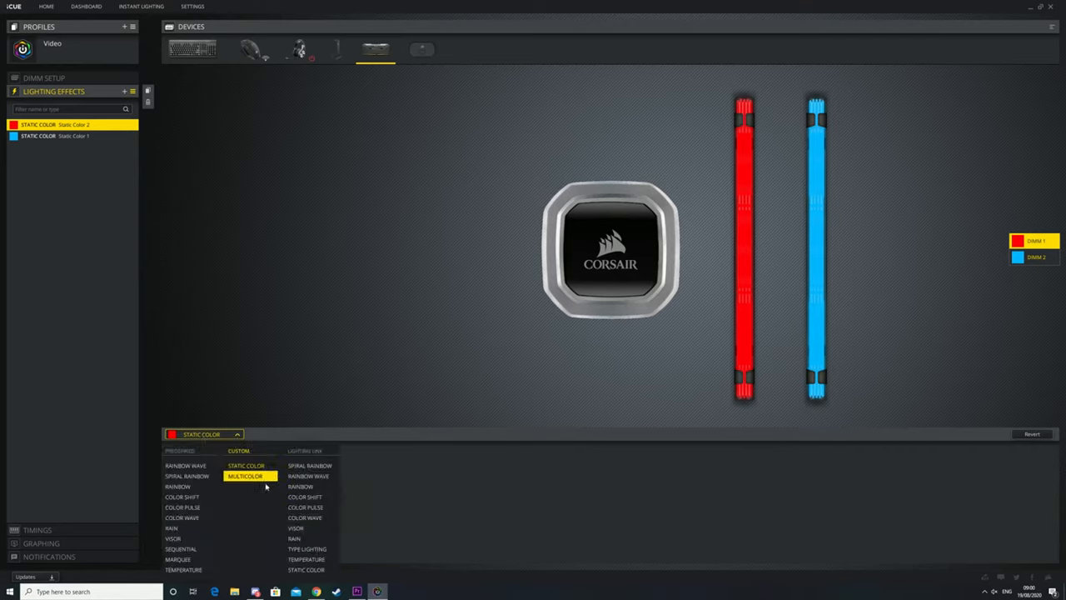
click(245, 476)
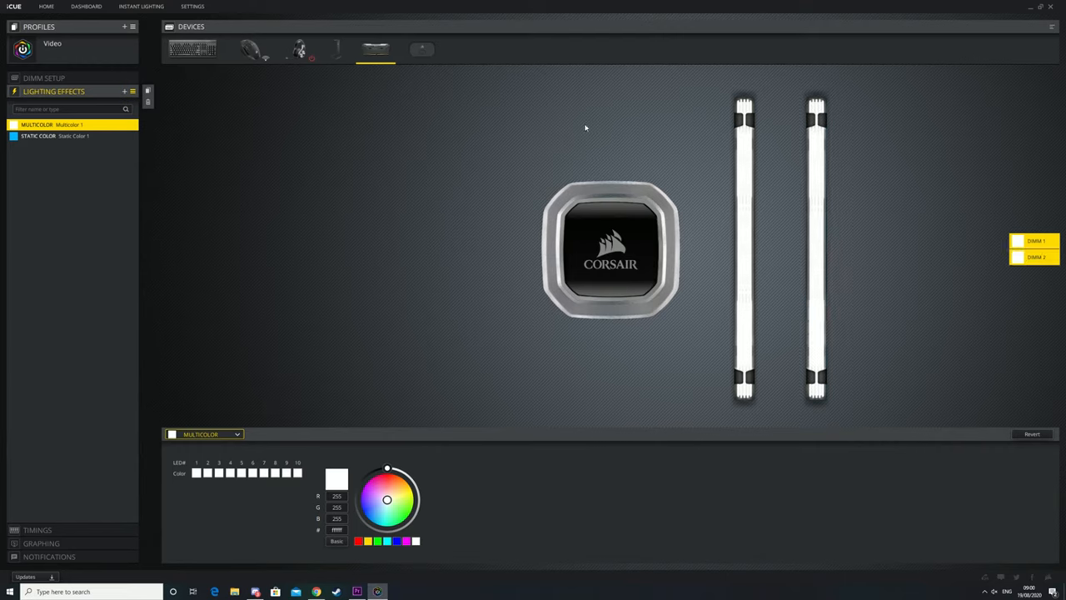
mouse_move(222, 500)
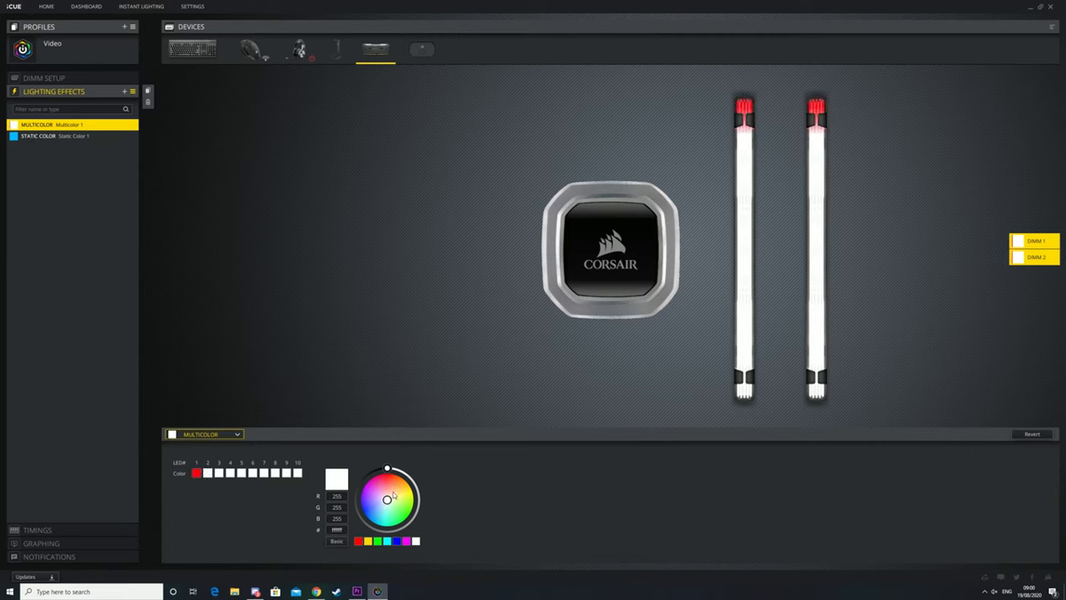
click(206, 473)
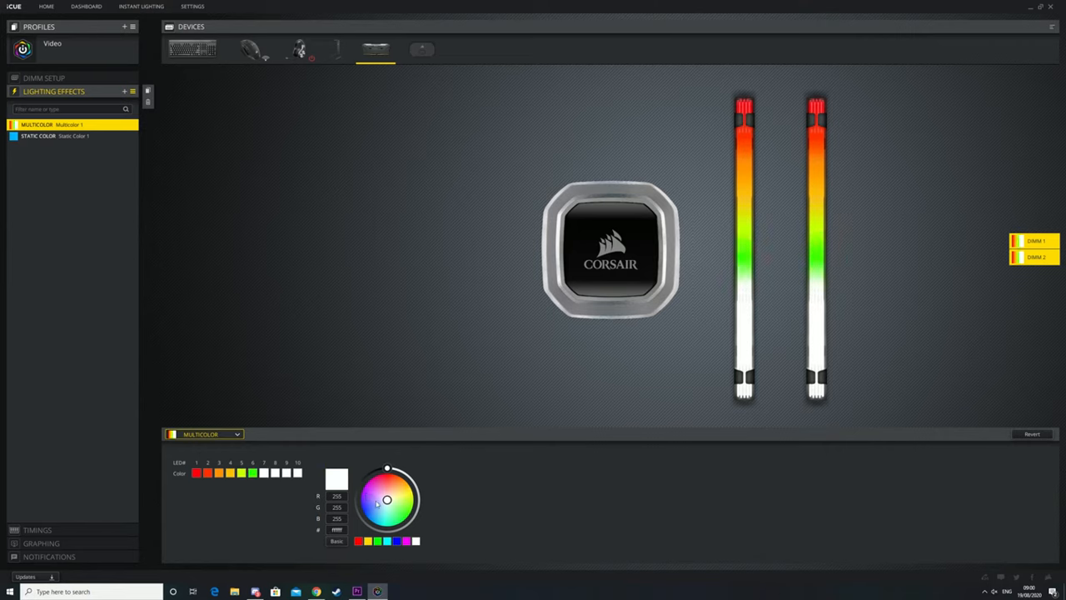
click(406, 507)
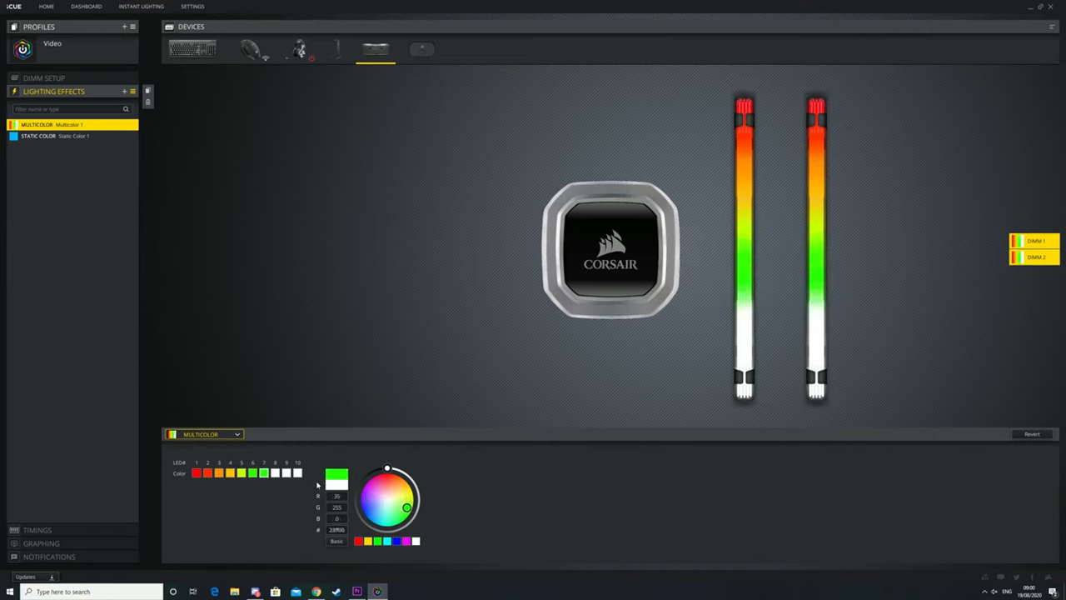
click(386, 500)
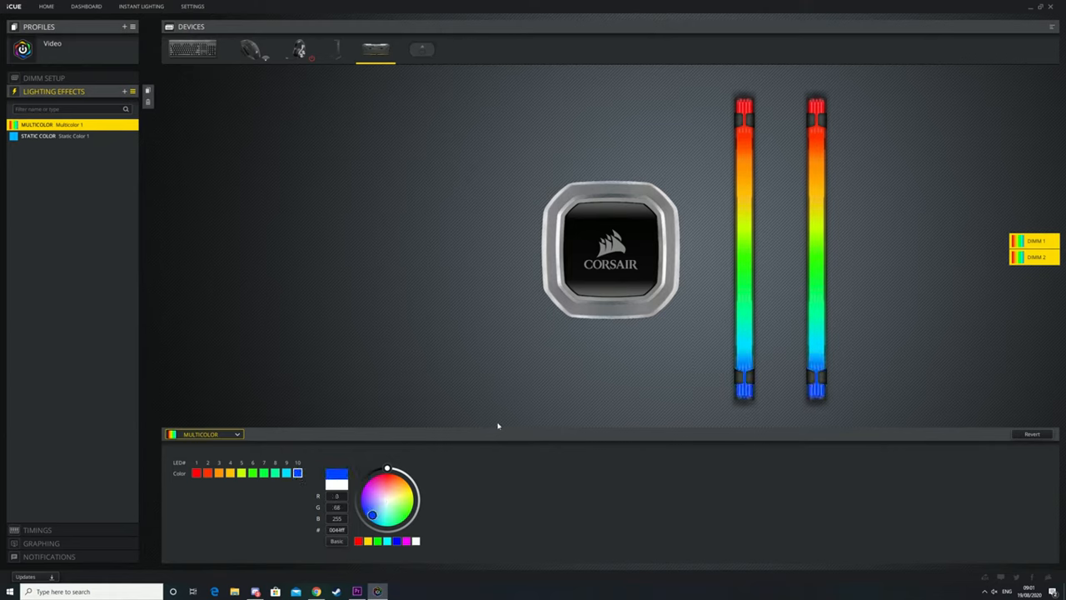
mouse_move(755, 95)
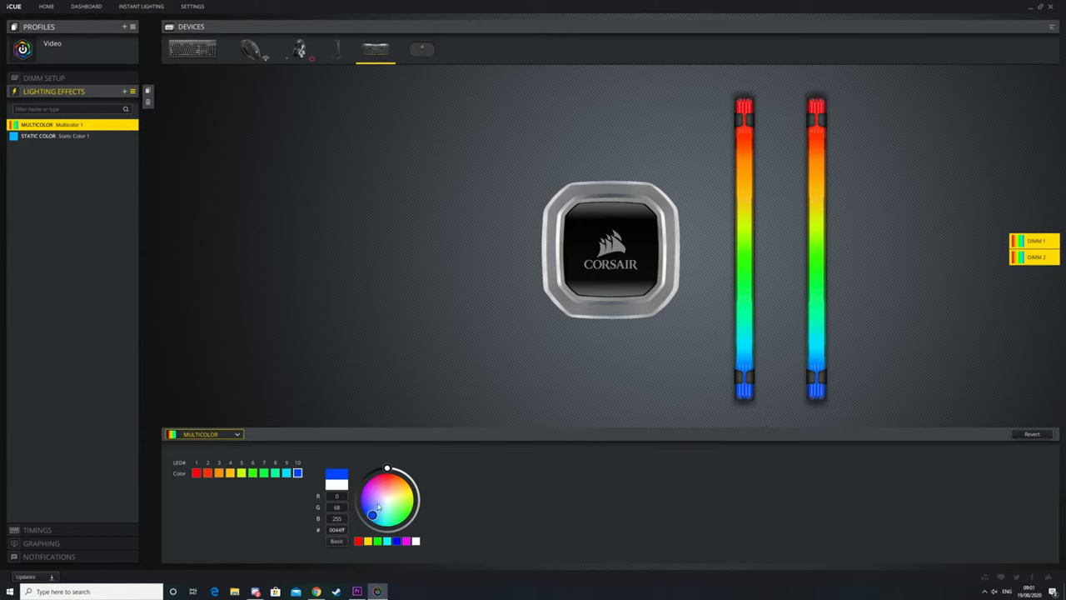
mouse_move(299, 487)
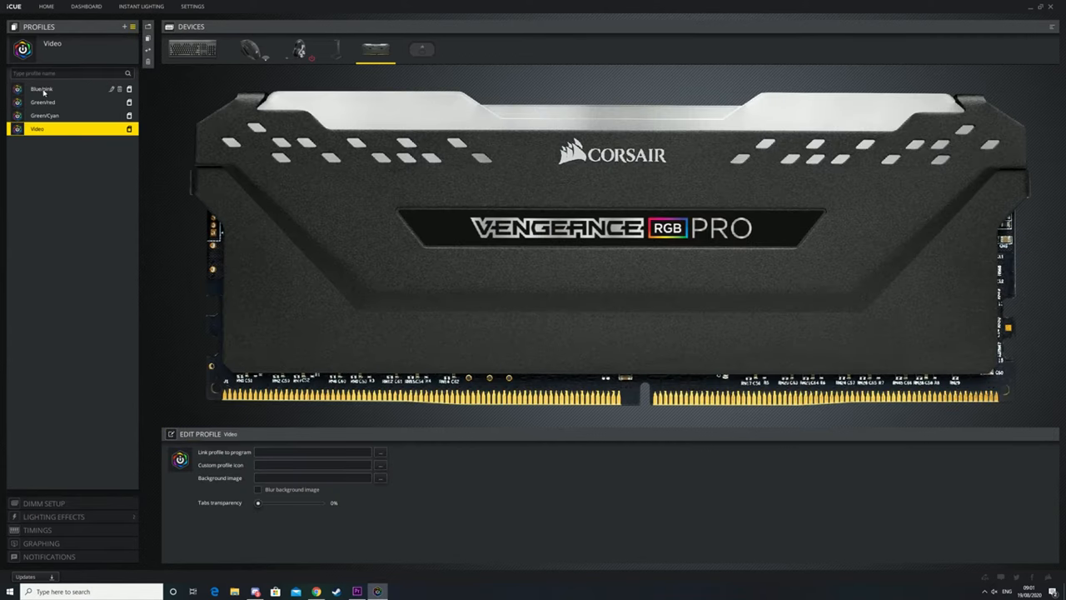
Check the Bluejunk profile's lighting effects, then return to the Video profile's effects
click(42, 89)
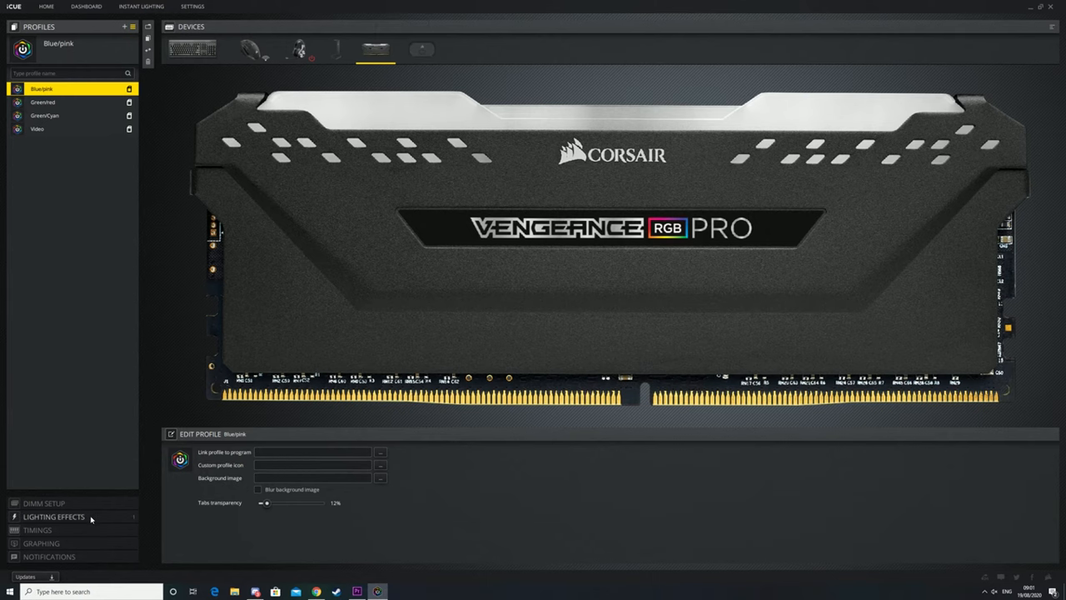
click(53, 516)
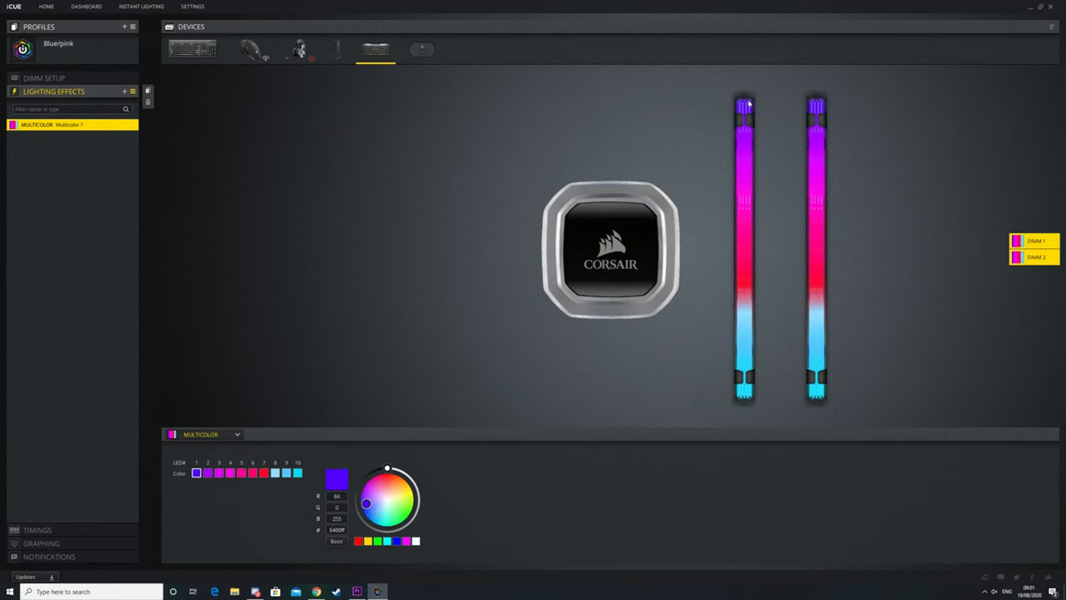
mouse_move(629, 297)
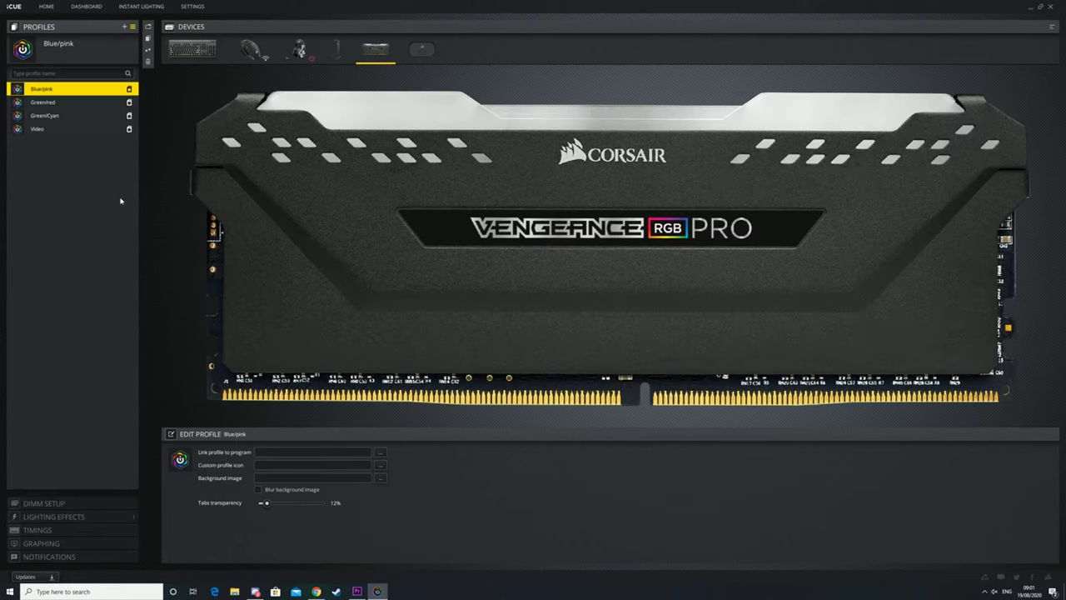
mouse_move(59, 500)
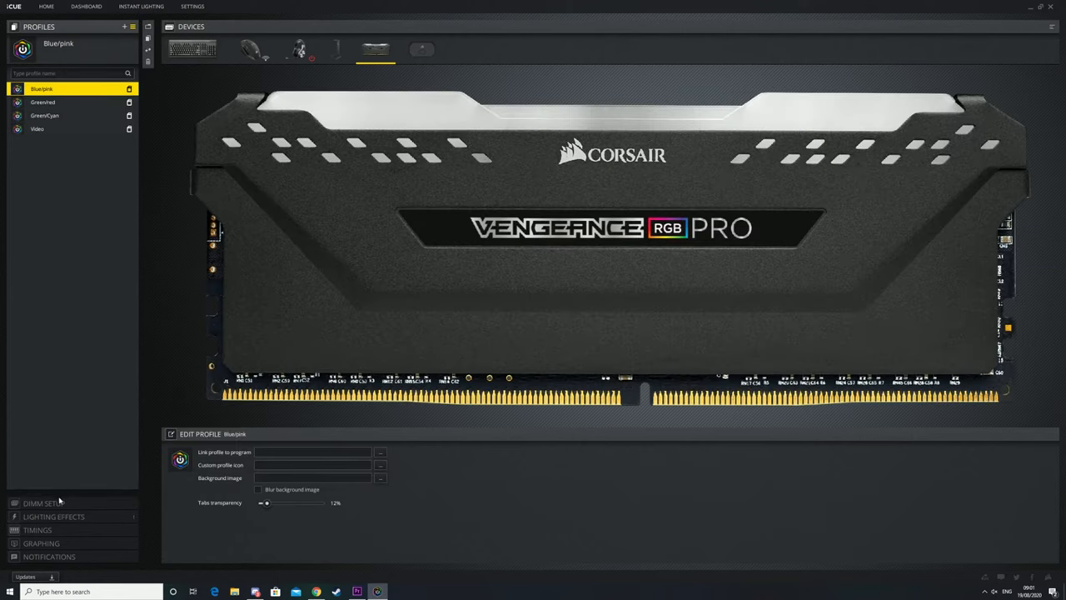
click(36, 128)
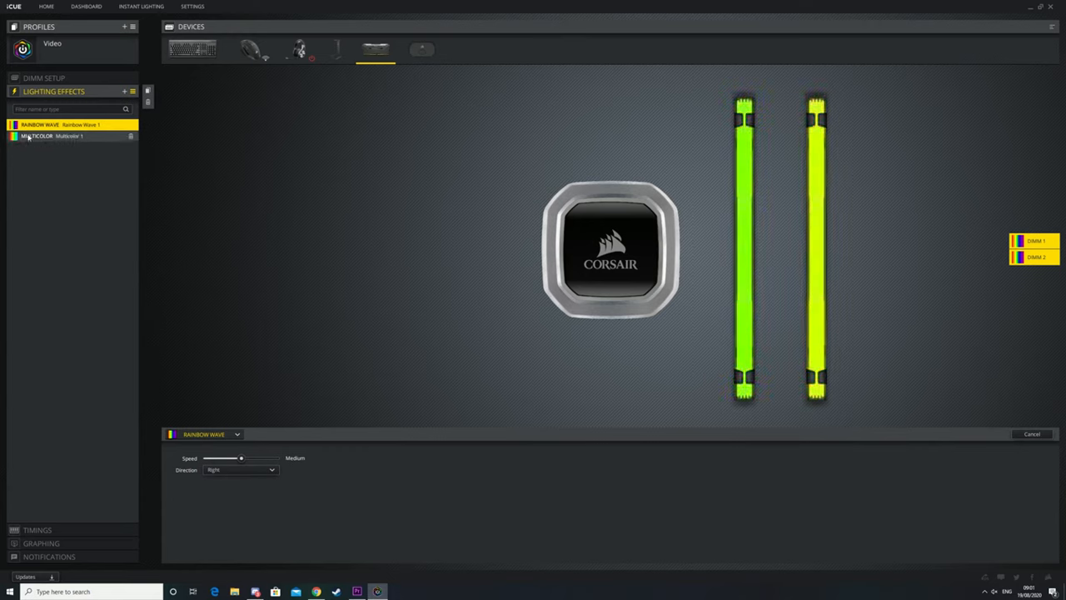
Set the Rainbow Wave layer to the Type Lighting Lighting Link effect
click(50, 136)
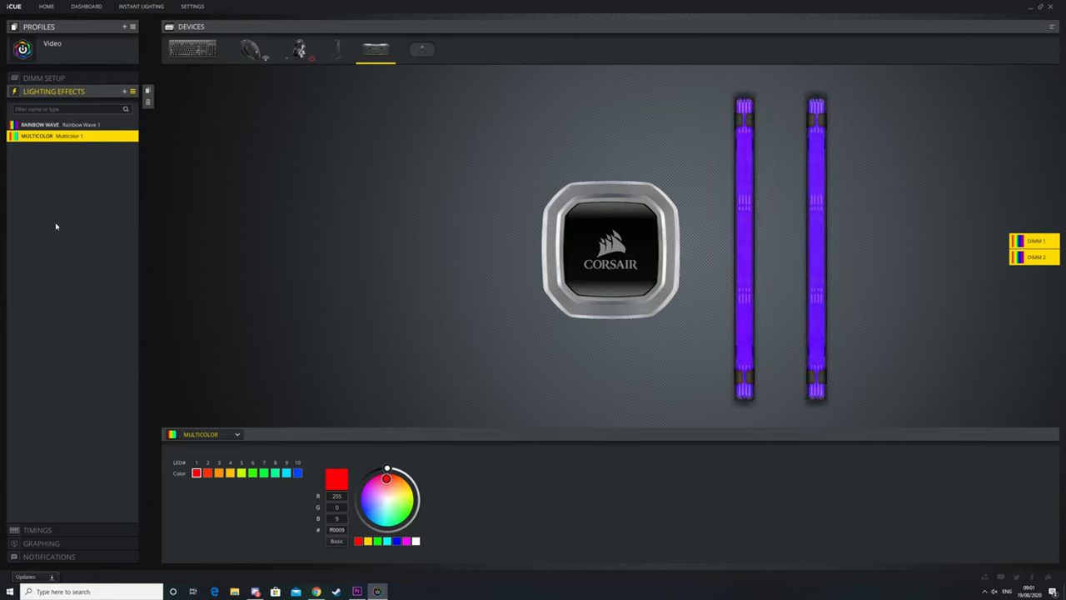
click(59, 123)
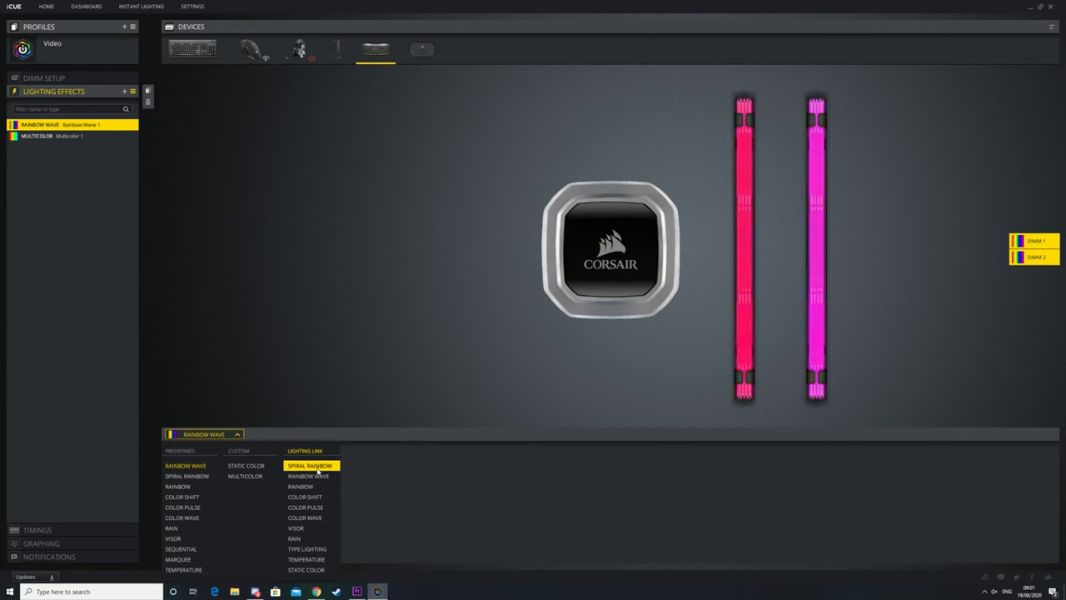
click(306, 550)
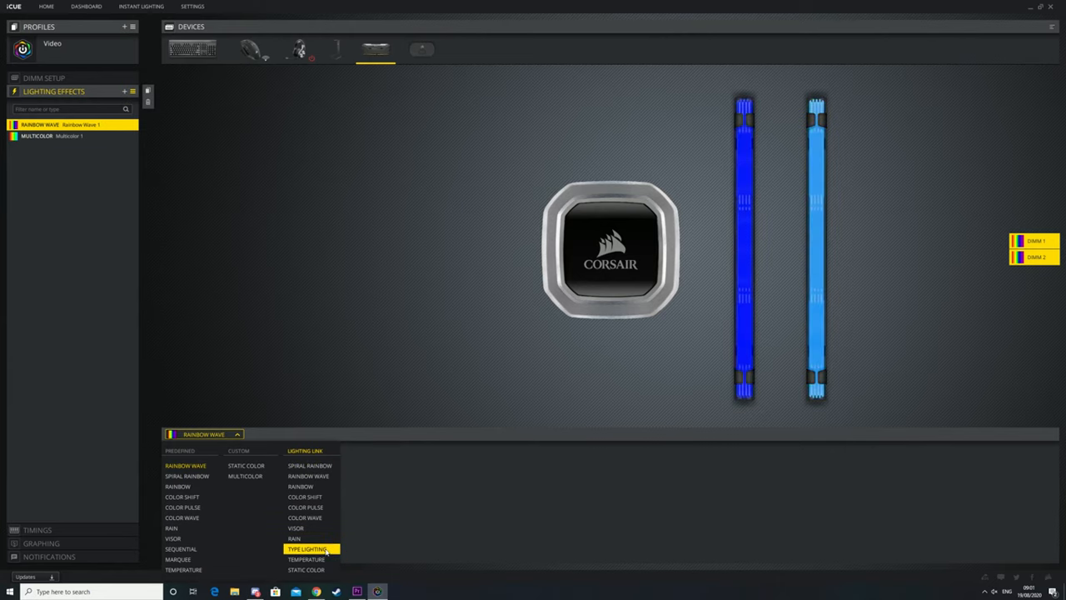
click(308, 550)
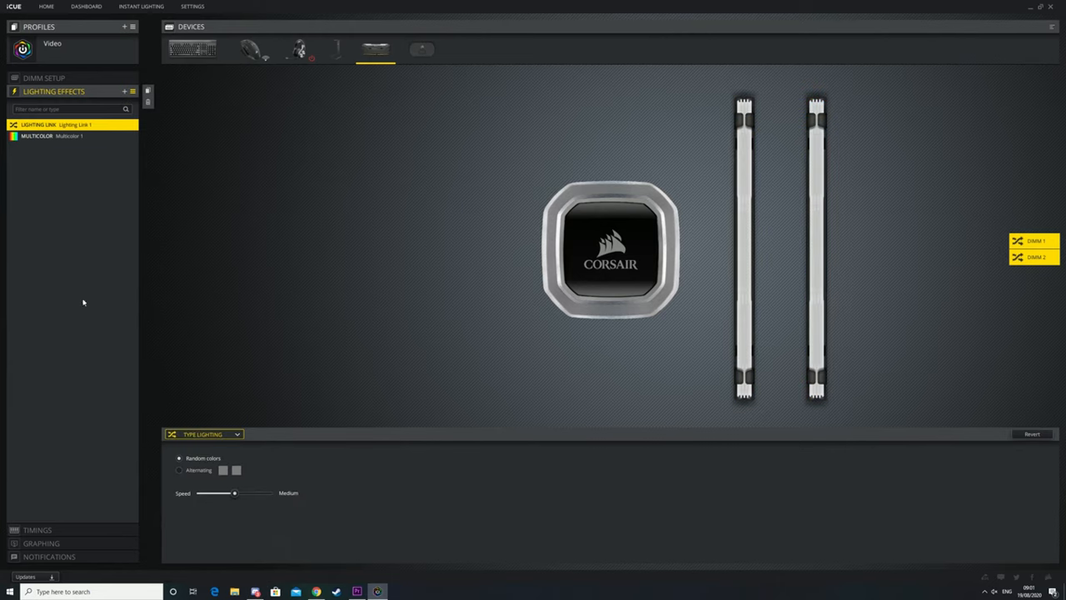
mouse_move(224, 211)
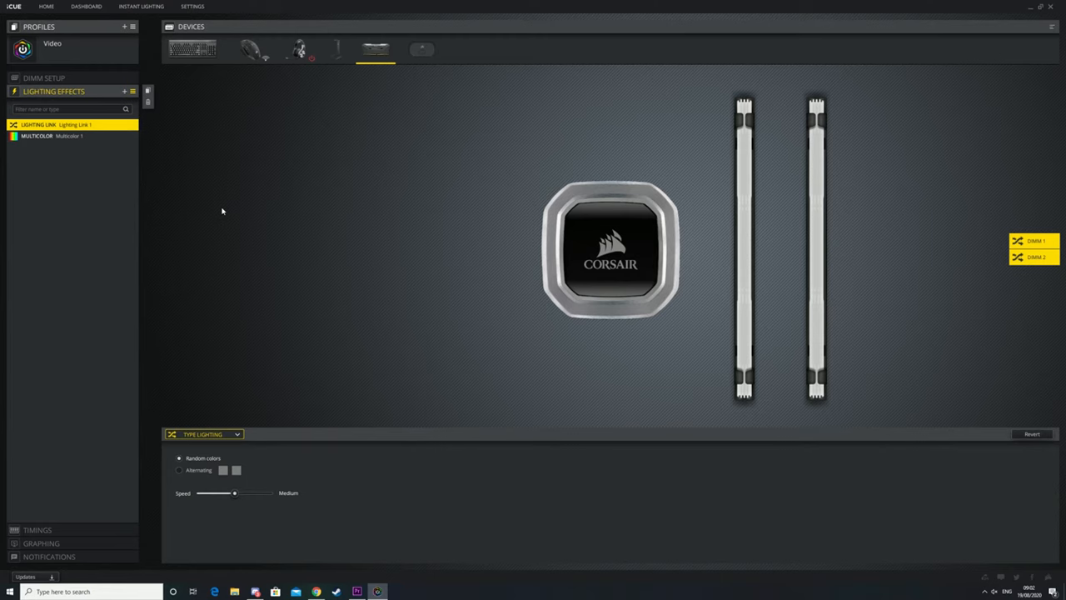
mouse_move(223, 208)
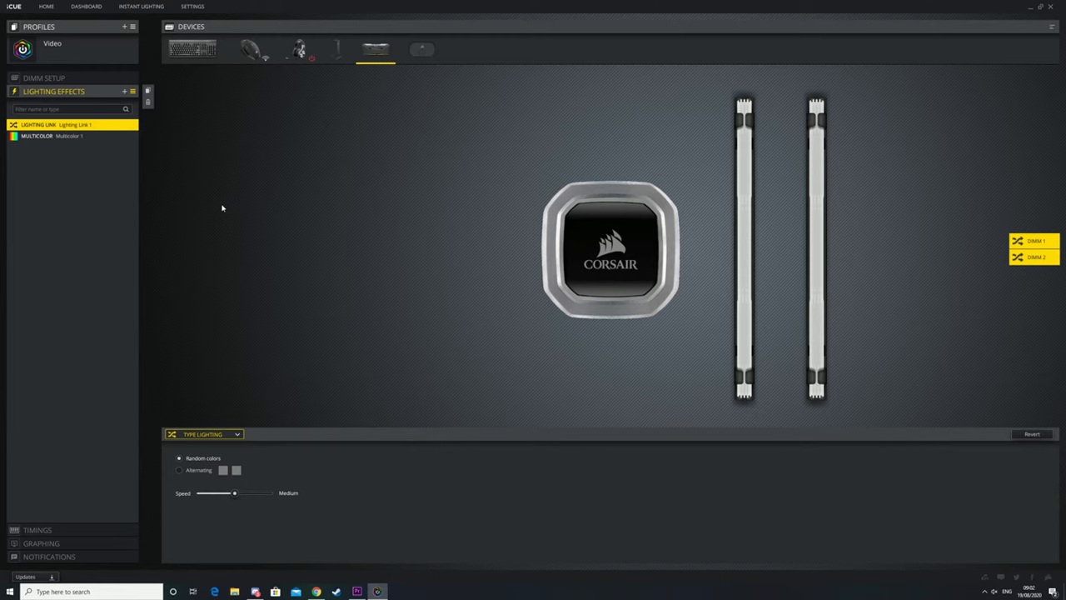
mouse_move(212, 267)
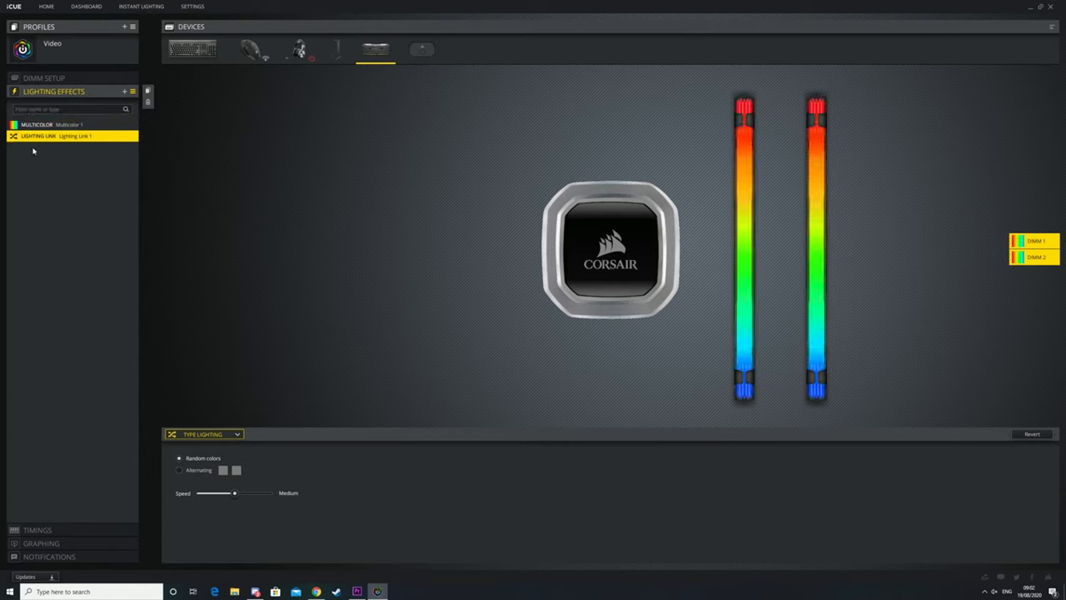
Review the Multicolor and Lighting Link layers' settings after reordering them
click(50, 124)
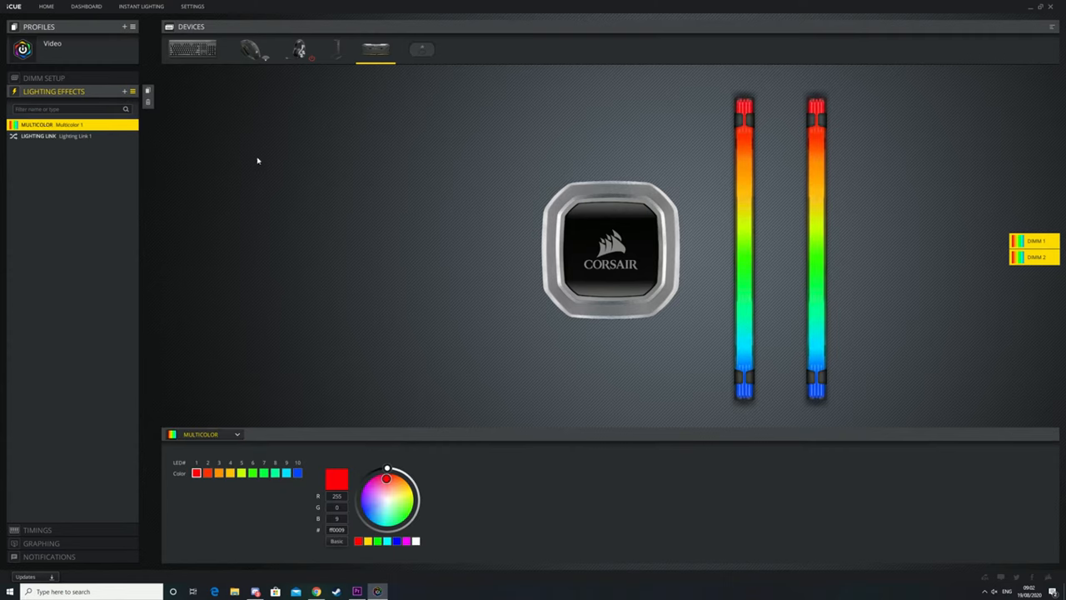
mouse_move(250, 167)
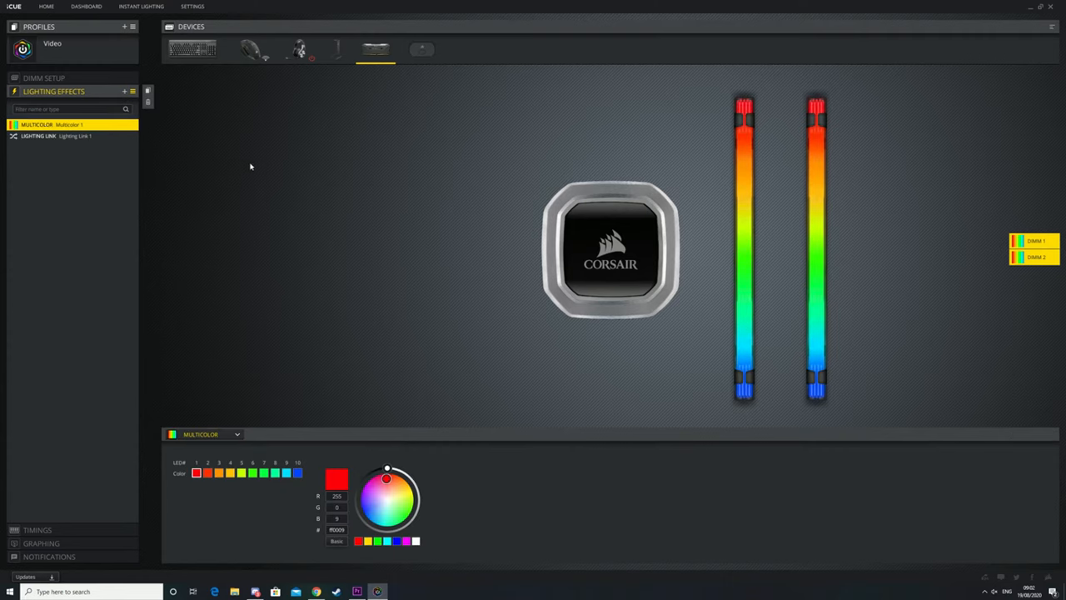
mouse_move(275, 303)
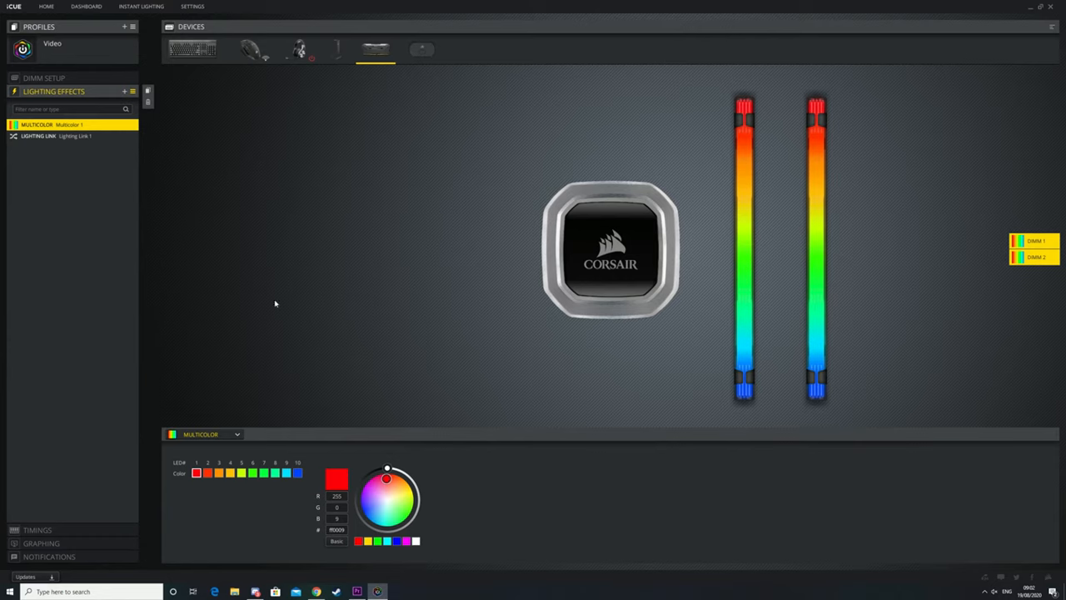
mouse_move(275, 55)
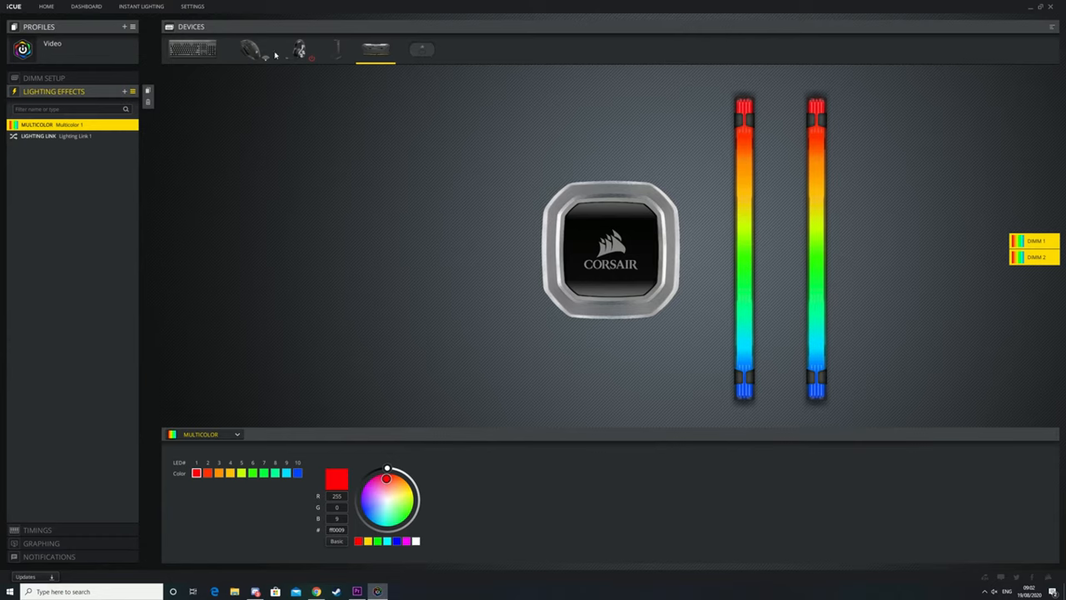
click(56, 137)
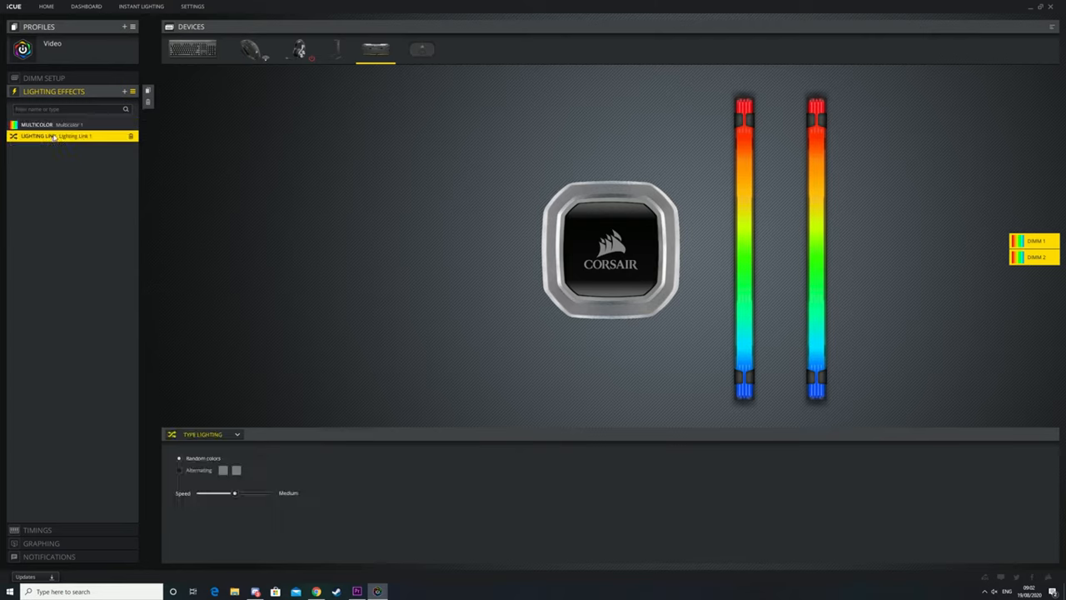
click(37, 124)
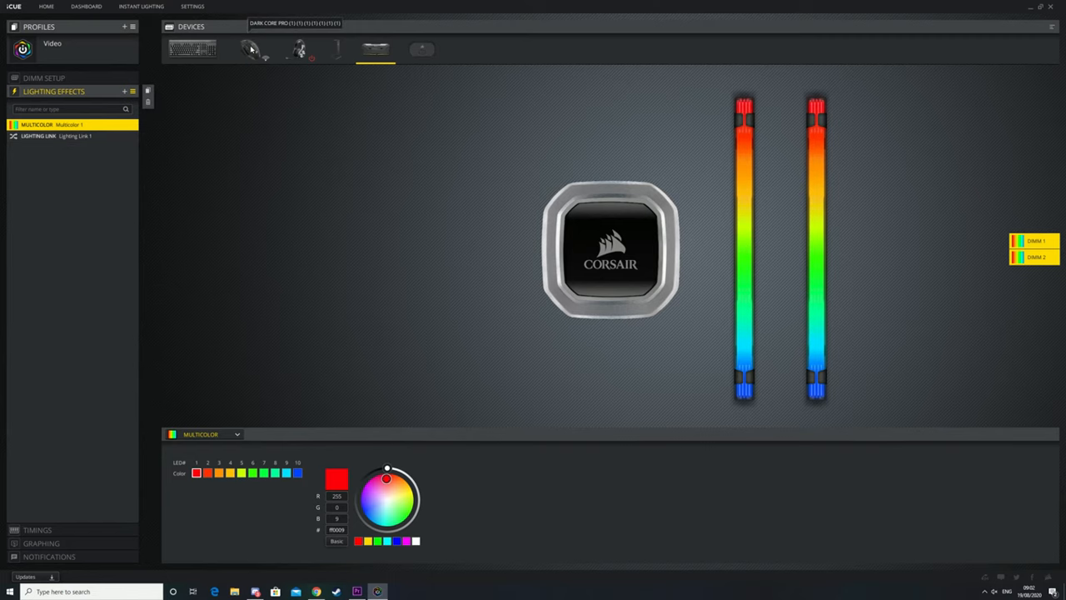
Add a yellow Static Color layer to the mouse below Lighting Link, then return to the RAM
click(250, 50)
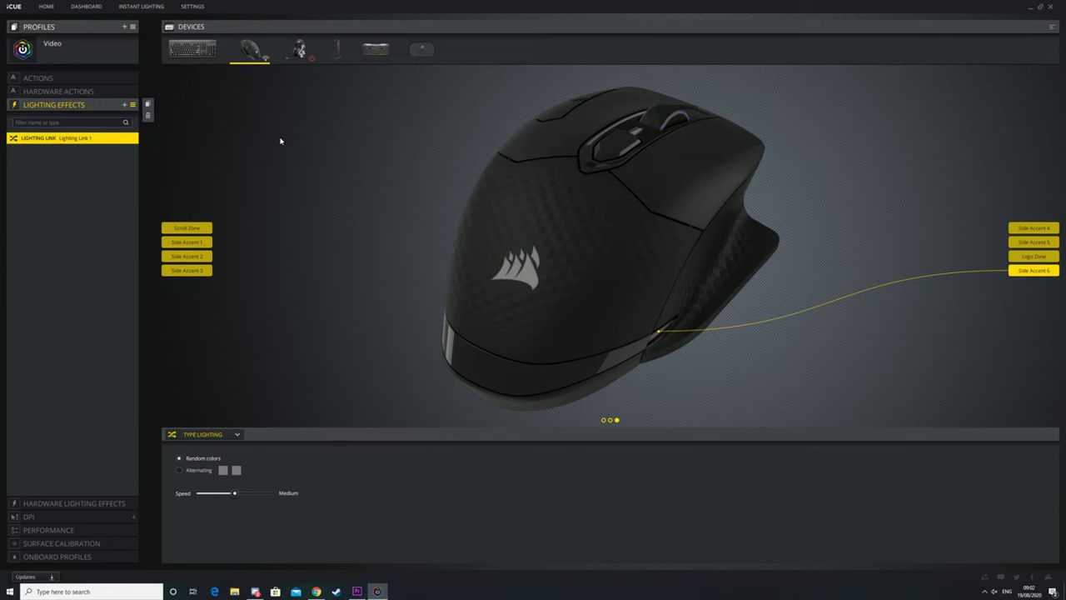
mouse_move(262, 149)
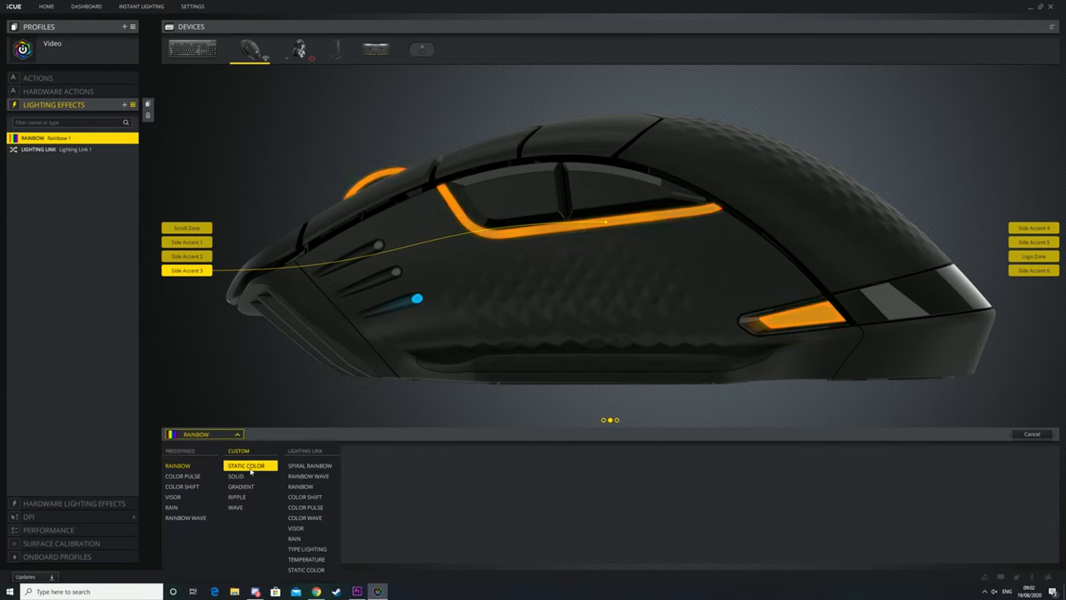
click(247, 464)
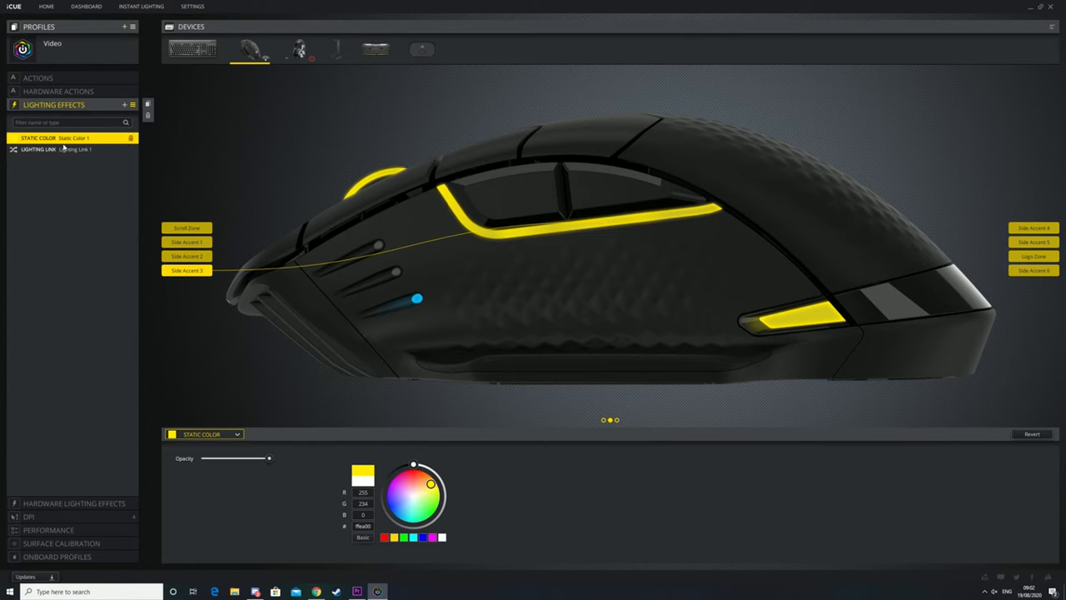
drag(59, 139, 59, 150)
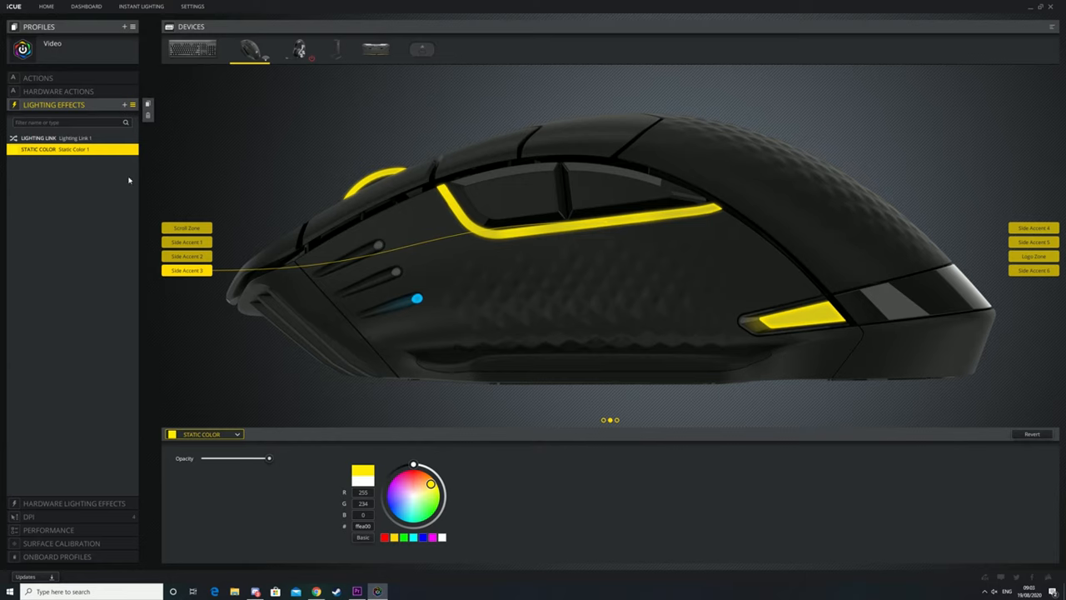
mouse_move(213, 179)
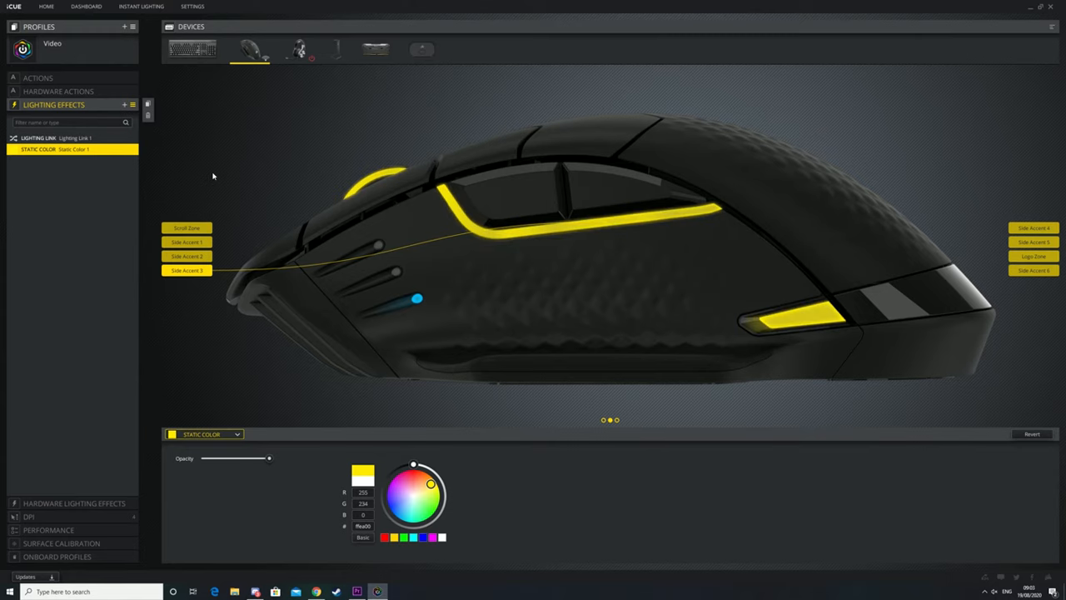
mouse_move(373, 86)
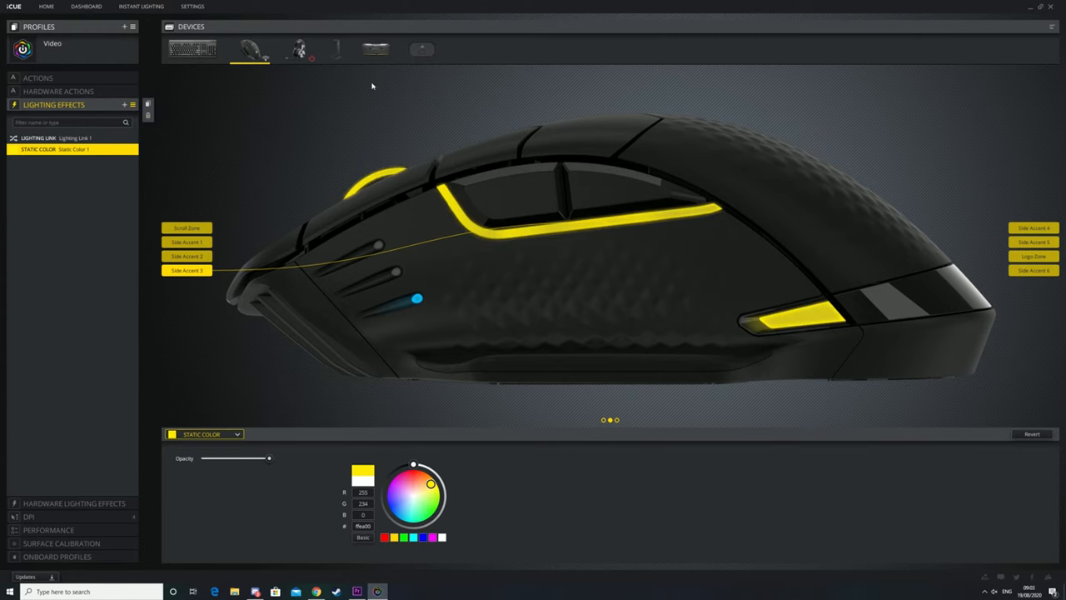
click(375, 48)
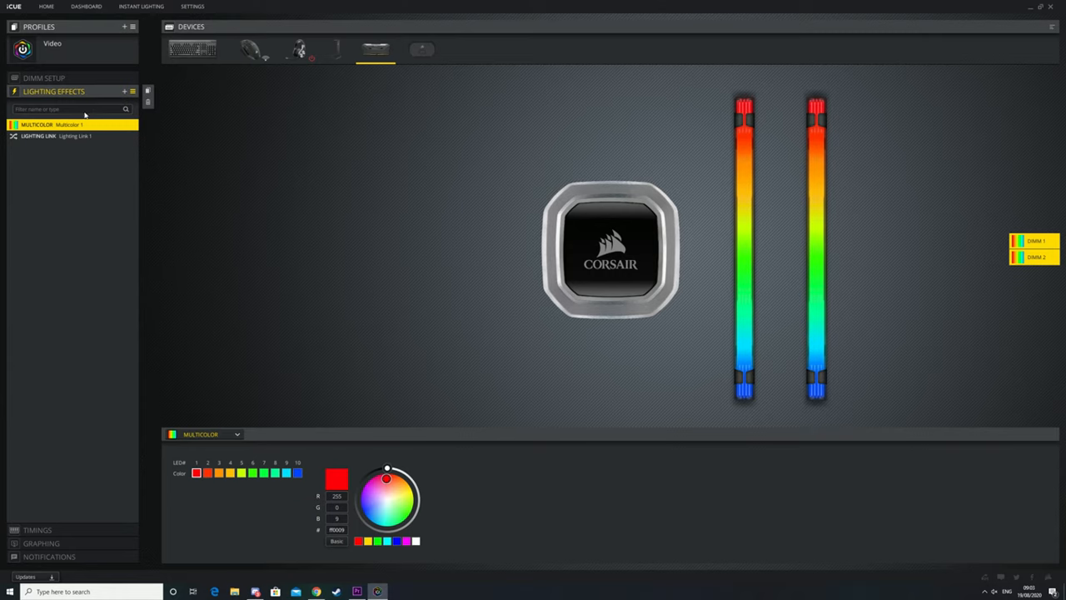
Add a new lighting layer to the RAM and delete the accidental duplicate layer
click(123, 90)
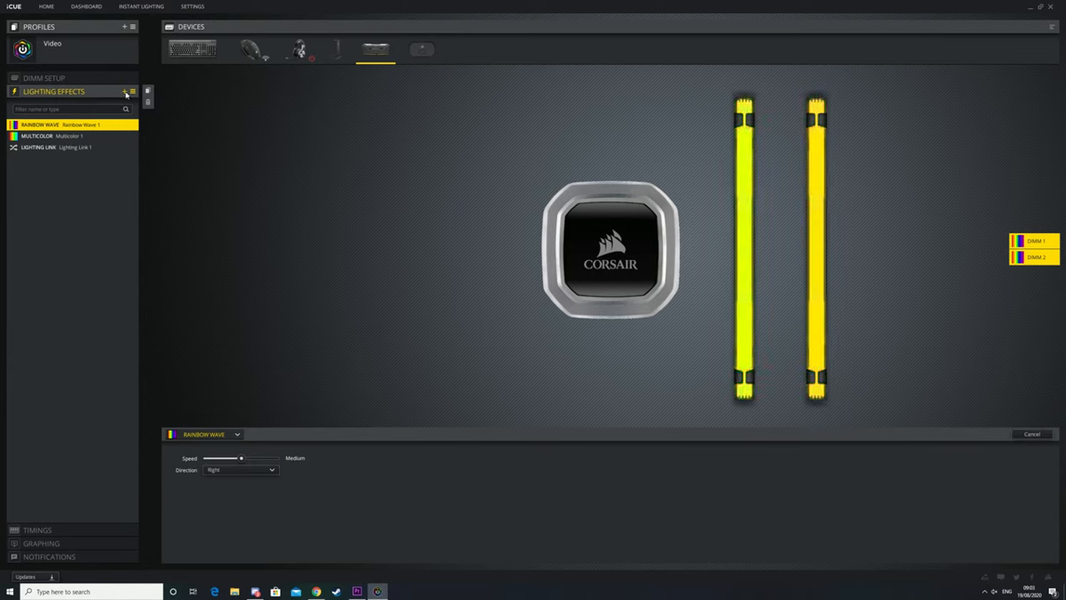
click(123, 91)
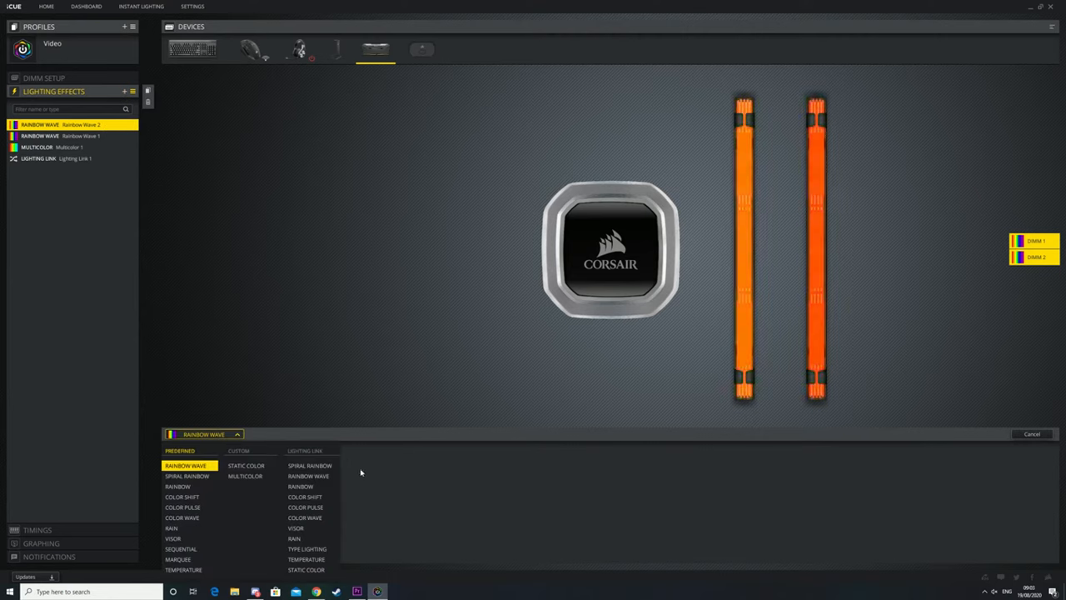
click(309, 465)
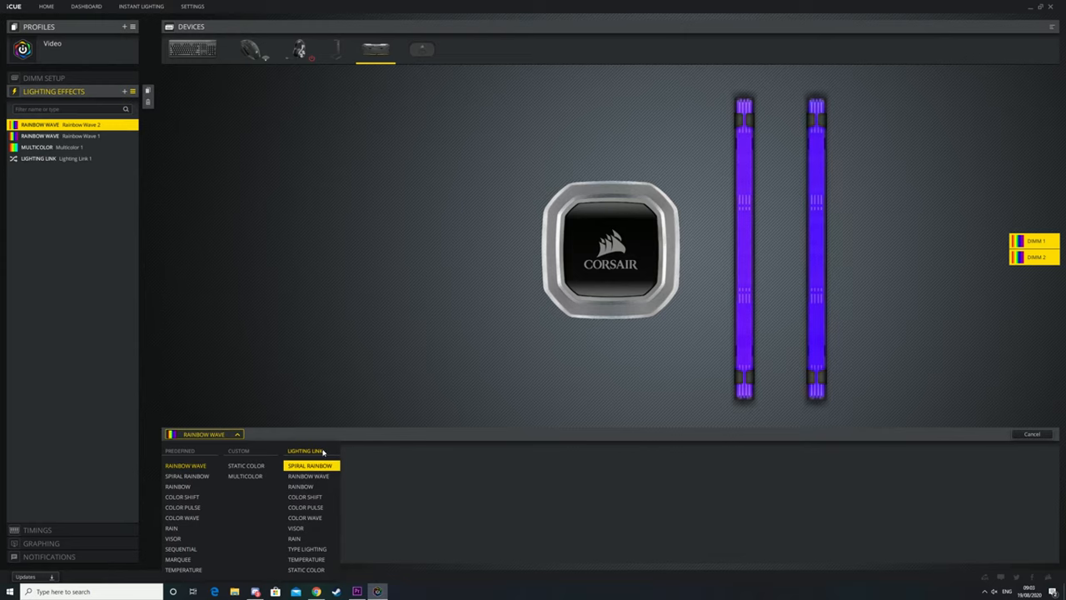
click(294, 537)
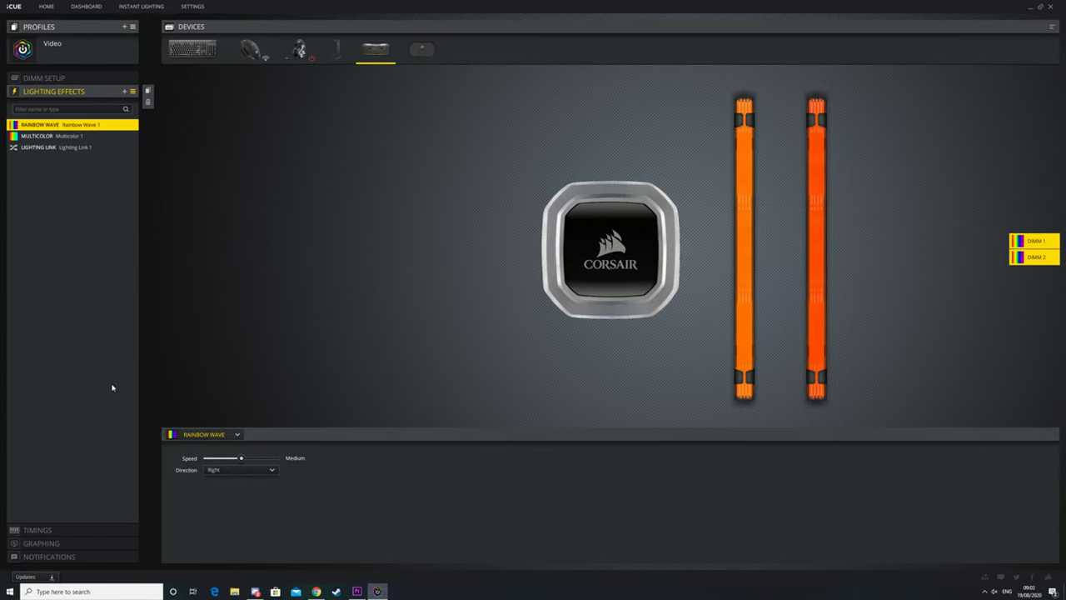
Open the new layer's effect-type list to choose its effect
click(203, 433)
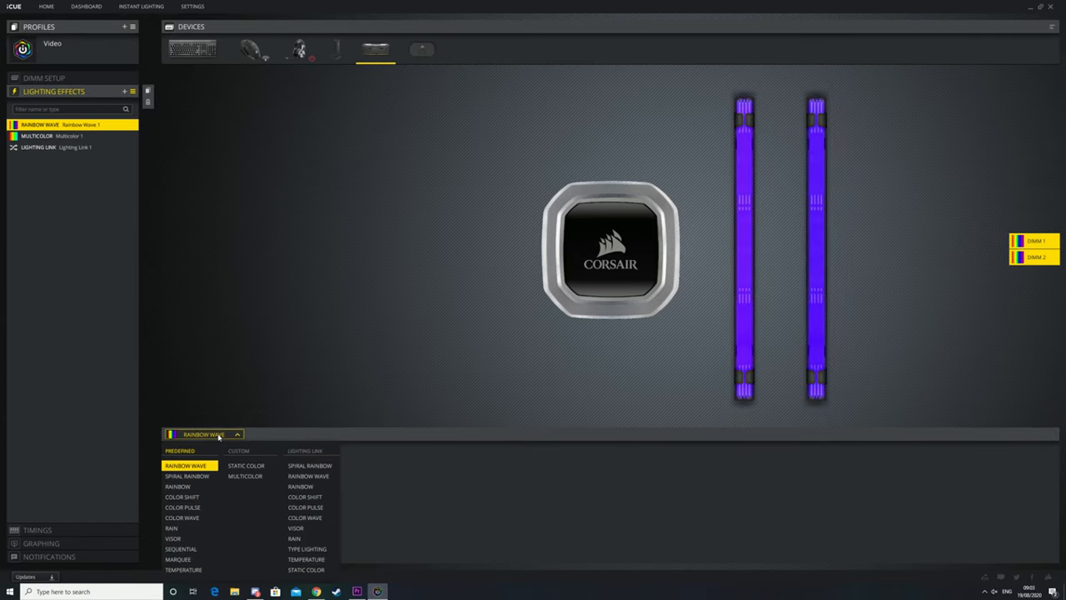
click(176, 560)
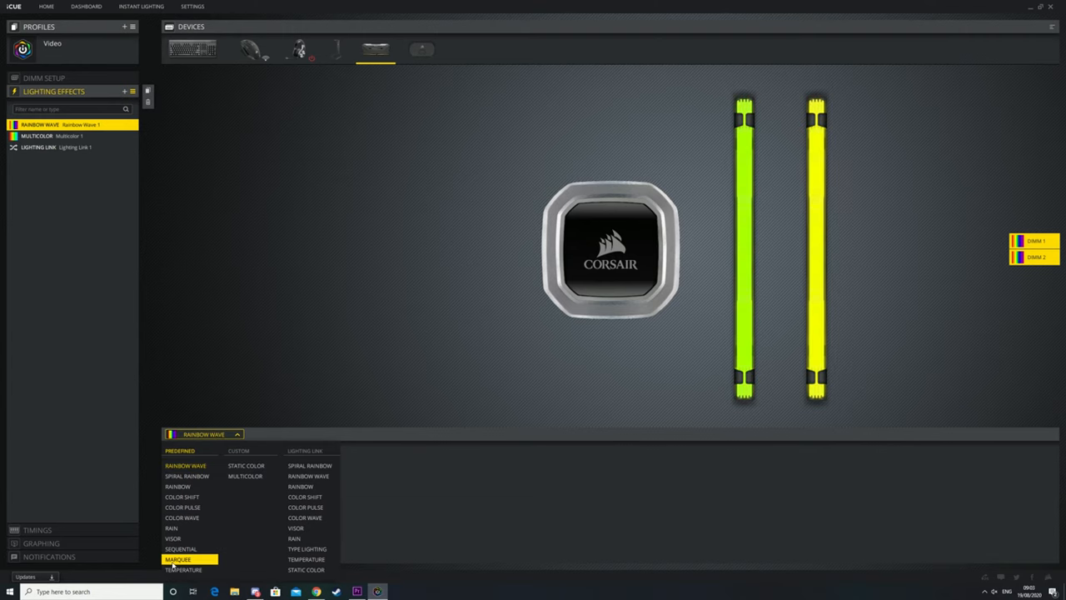
Set the new RAM layer to the Temperature effect and show the memory Timings page
click(183, 569)
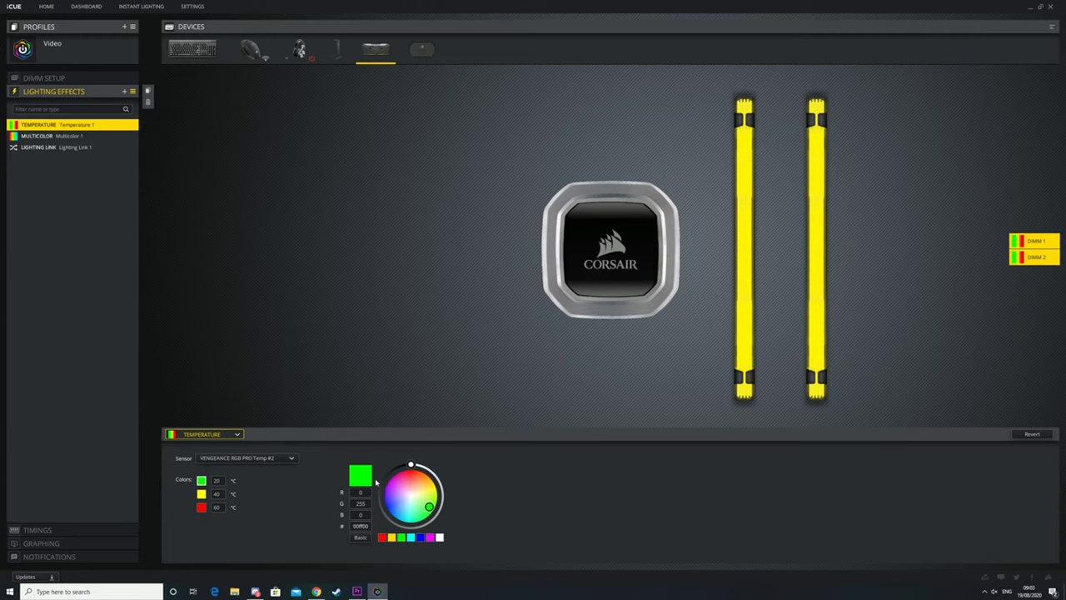
mouse_move(289, 496)
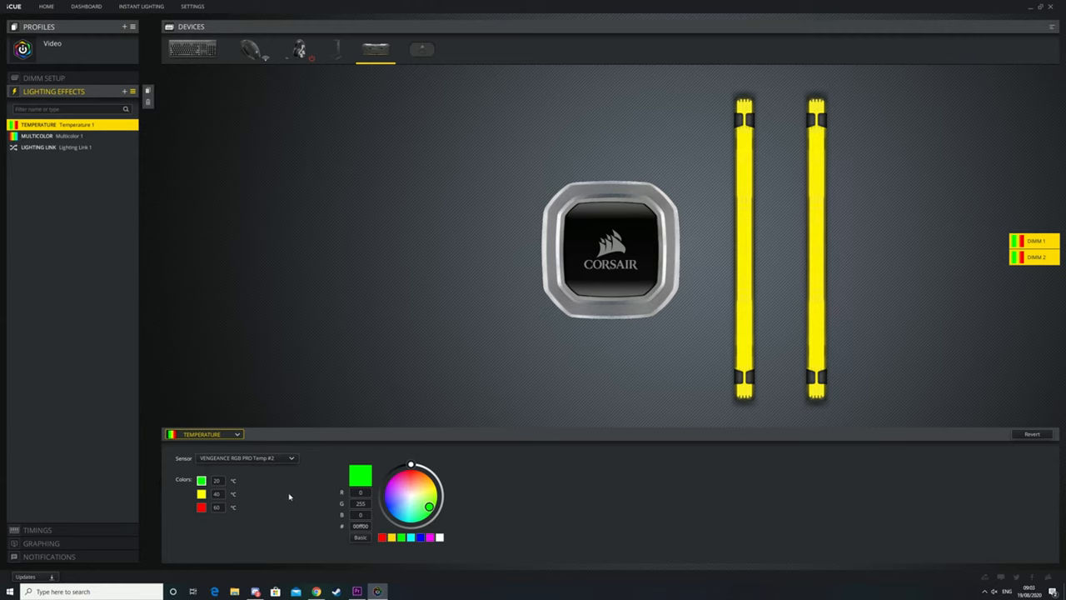
mouse_move(571, 270)
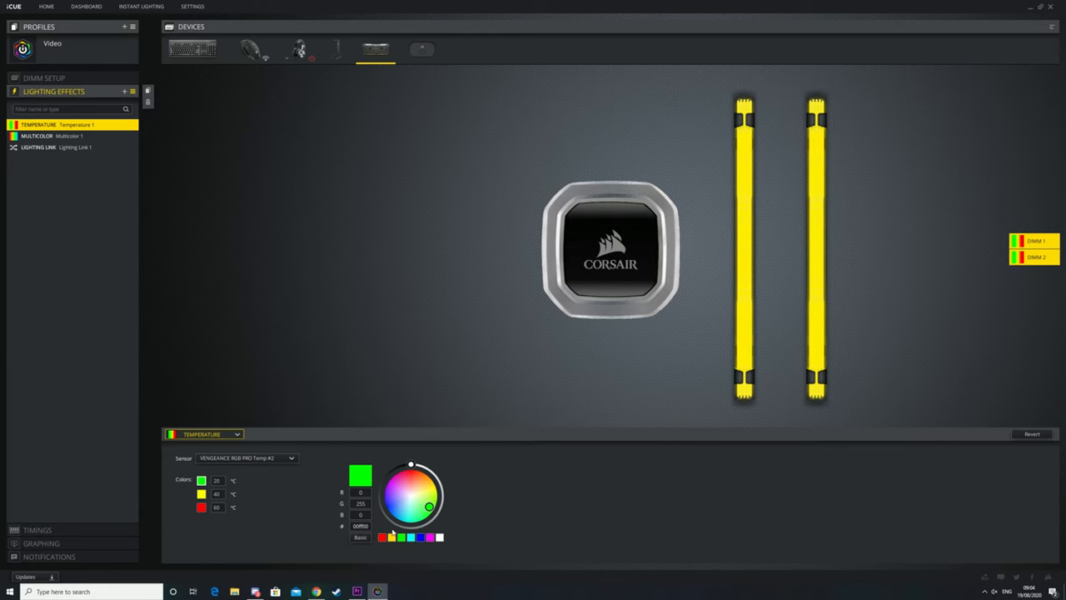
mouse_move(385, 301)
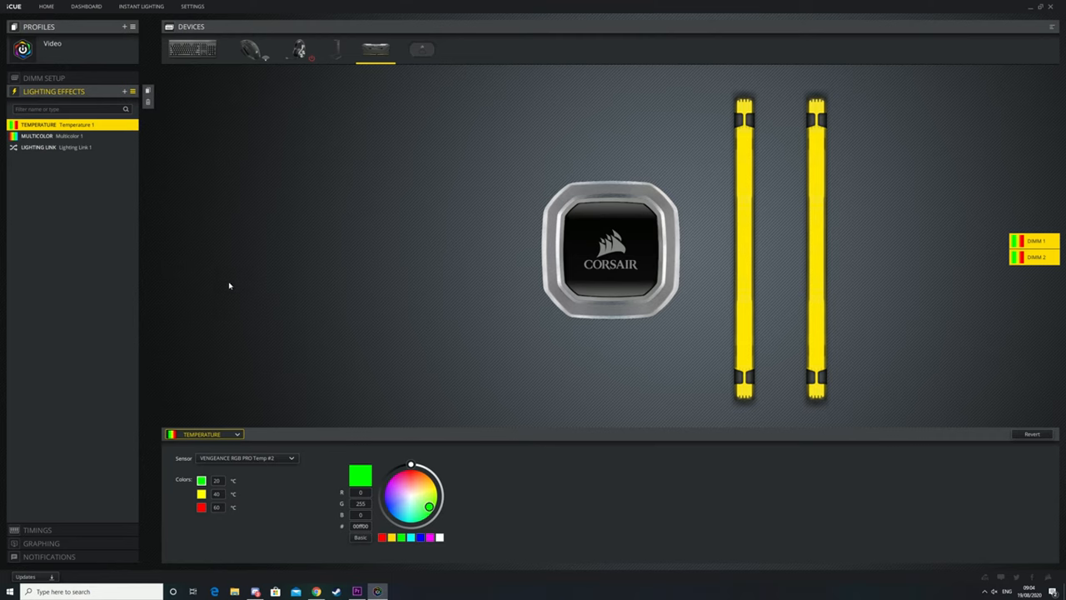
click(37, 105)
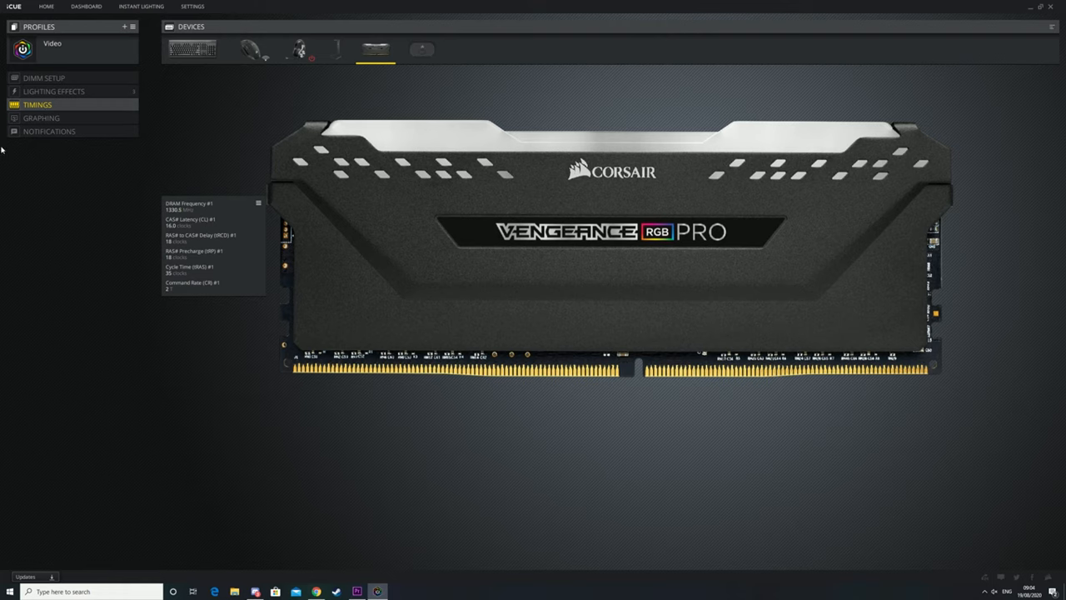
View the RAM temperature graph, add Notification 1 under Notifications, and return to Lighting Effects
click(40, 117)
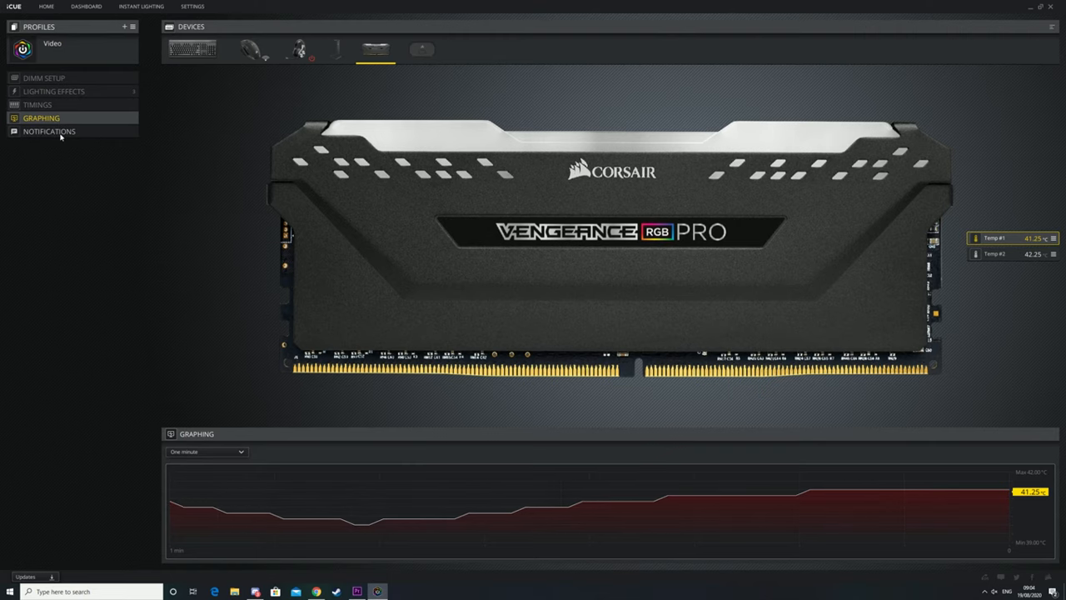
click(48, 130)
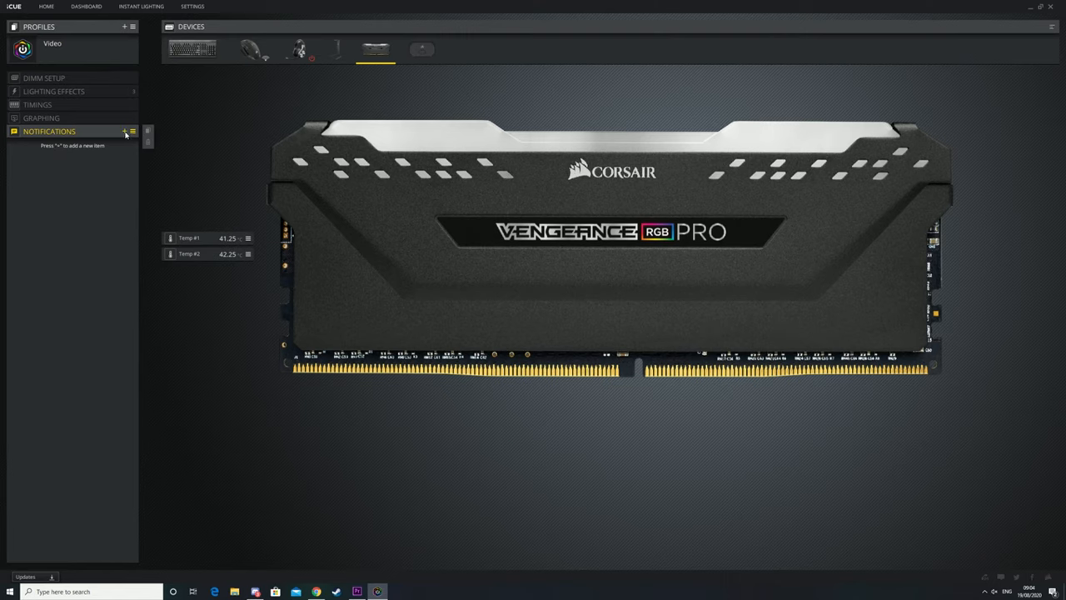
click(123, 130)
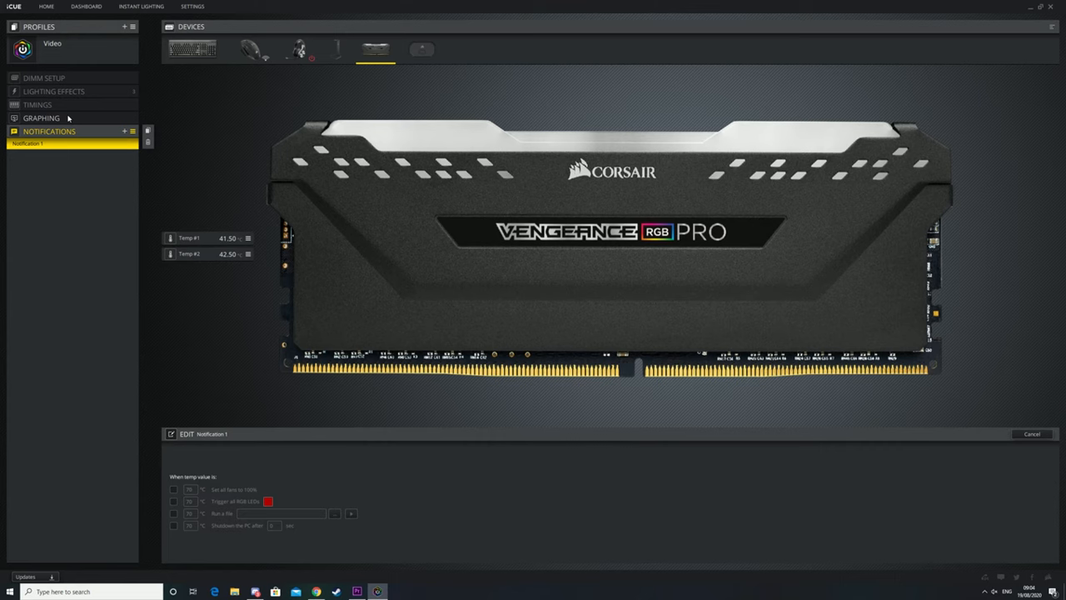
click(54, 90)
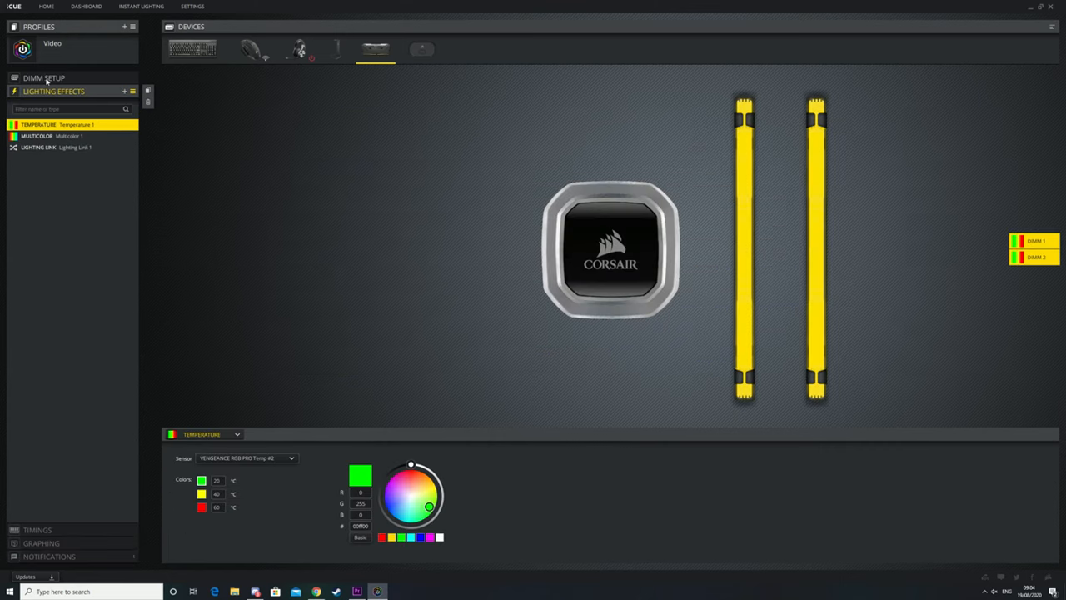
Keep the 1 x 2 DIMM Layout in DIMM Setup, then switch to the keyboard's lighting effects
click(43, 79)
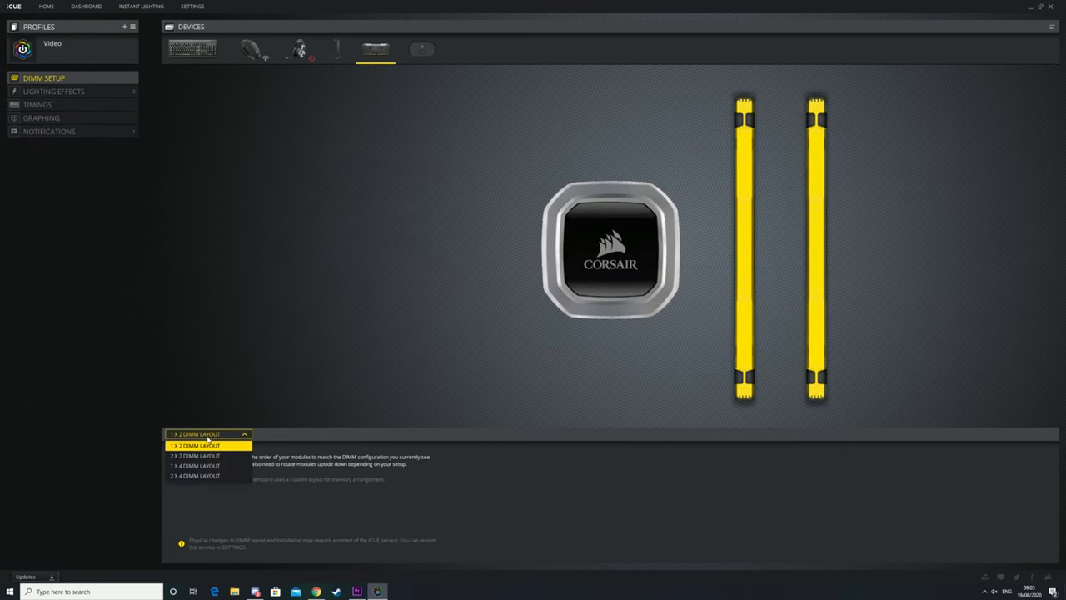
click(208, 433)
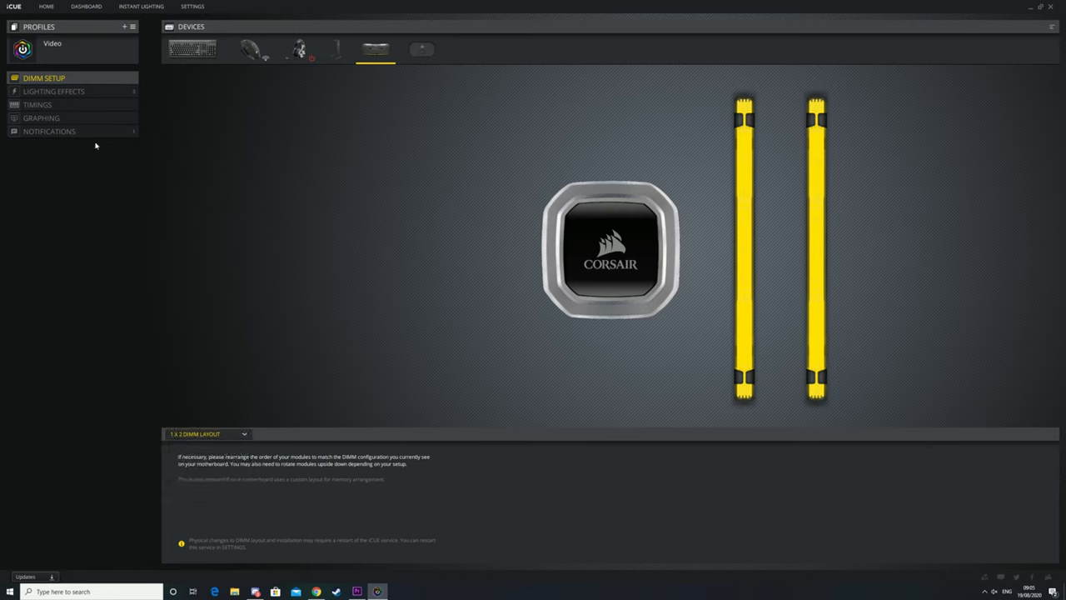
click(53, 89)
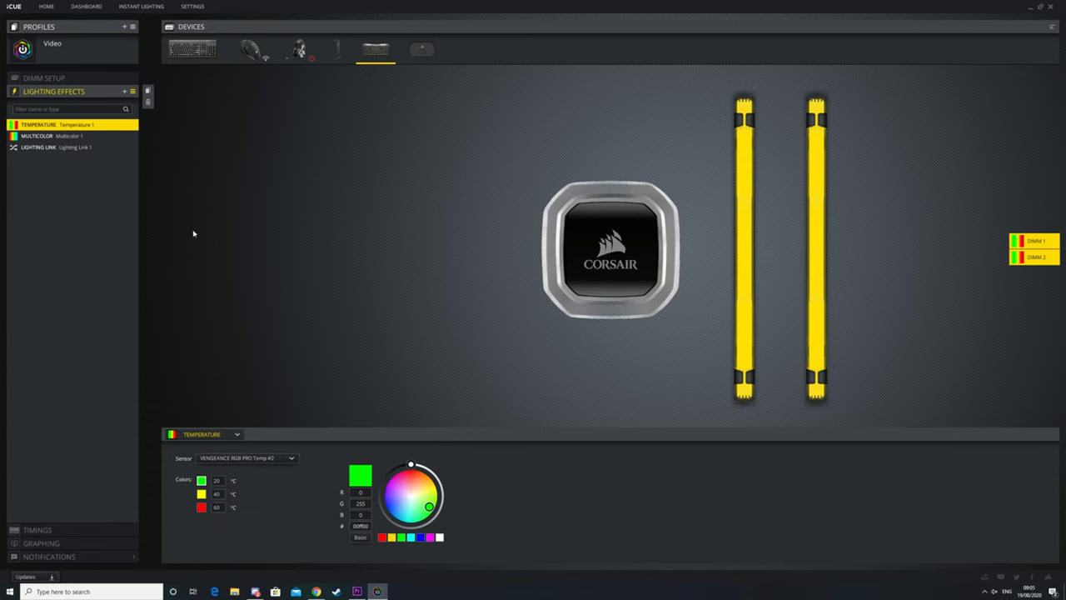
mouse_move(256, 150)
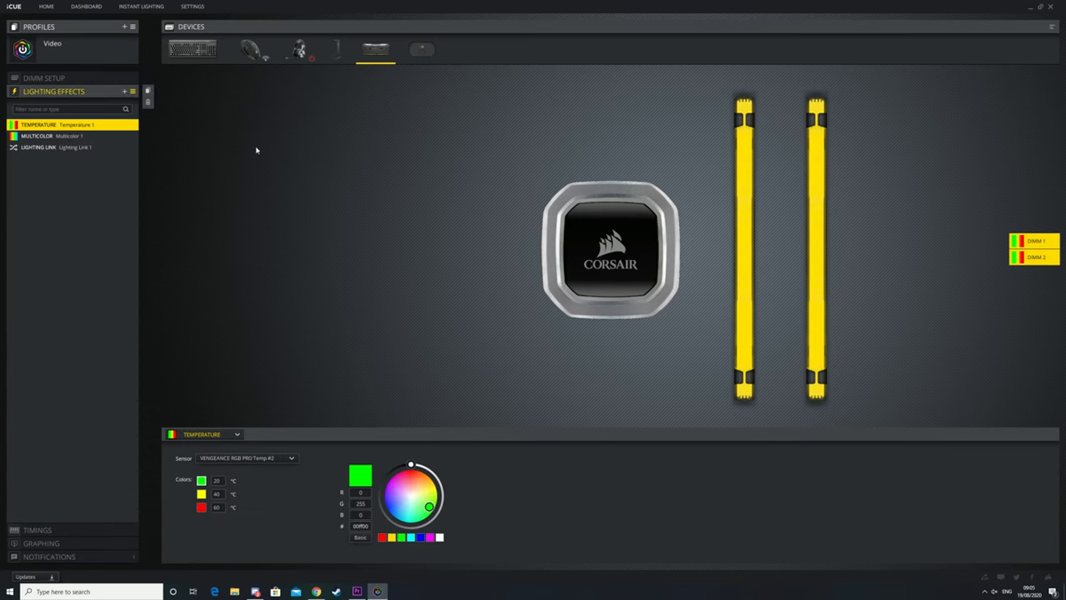
click(192, 50)
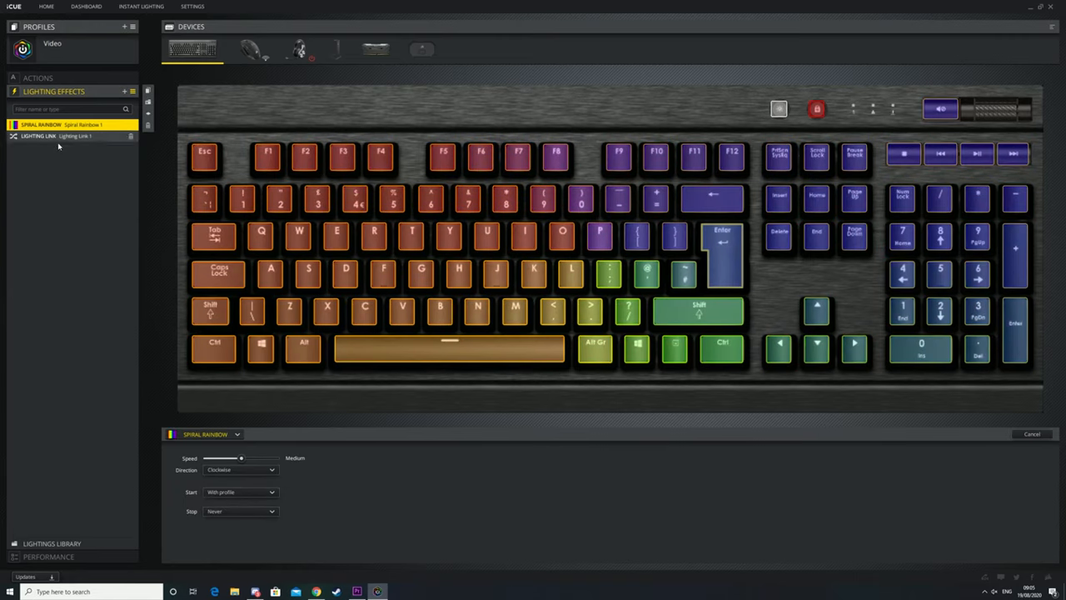
Delete the keyboard's Lighting Link 1 and change Spiral Rainbow to a white Static Color
click(130, 136)
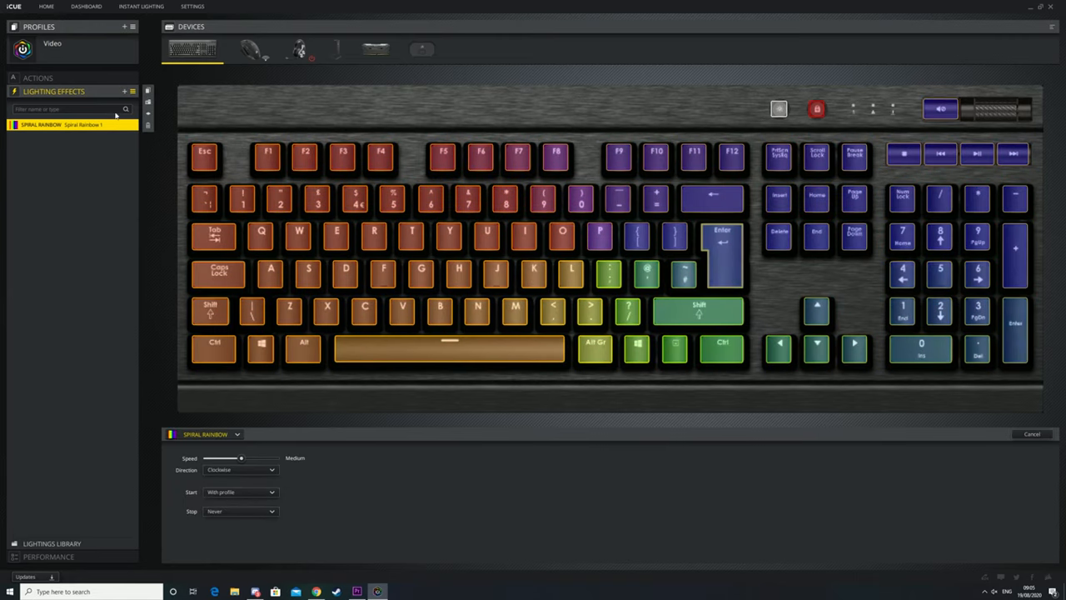
click(237, 433)
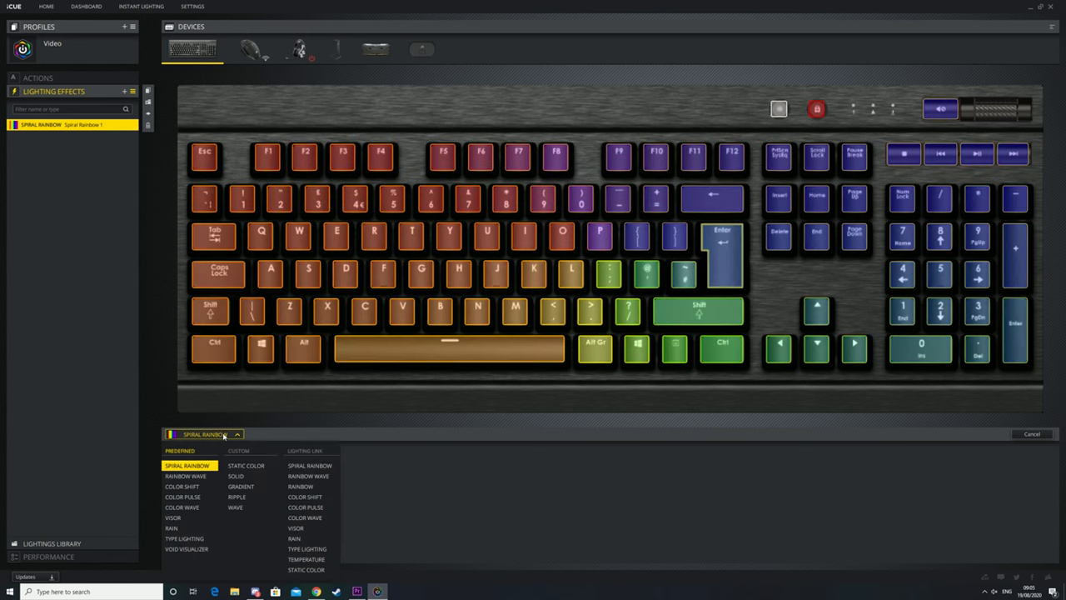
click(247, 466)
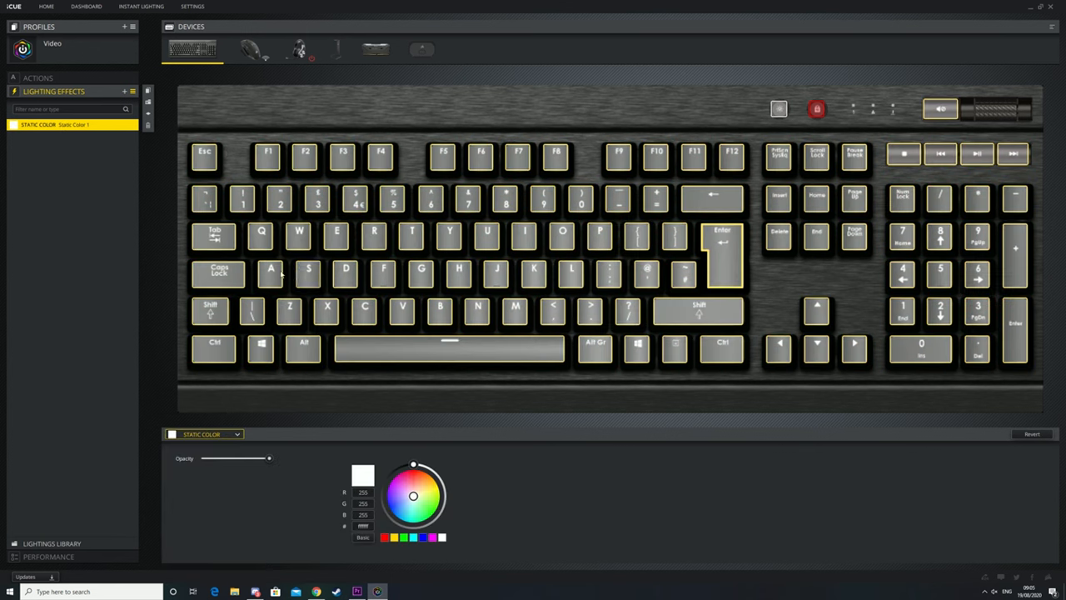
mouse_move(100, 169)
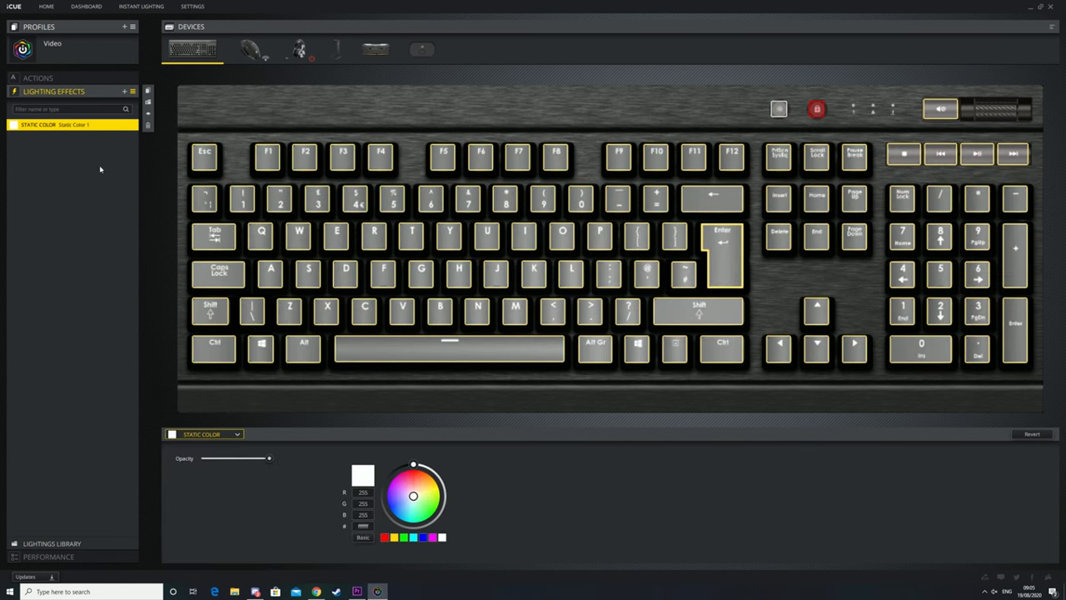
mouse_move(137, 170)
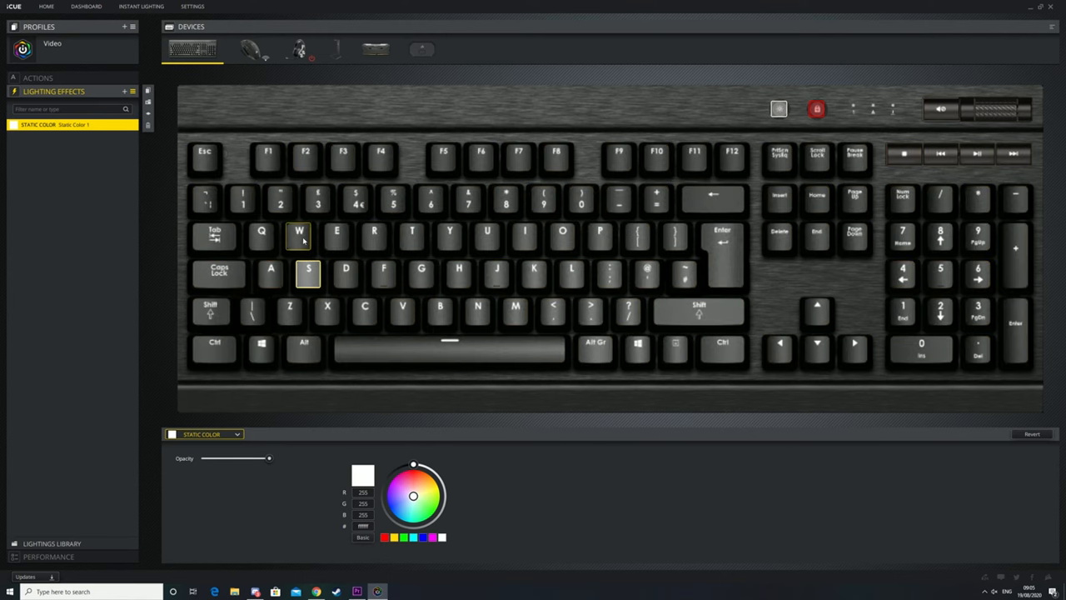
Make the W, A, S, D keys a blue static colour and add a second Static Color effect
click(344, 273)
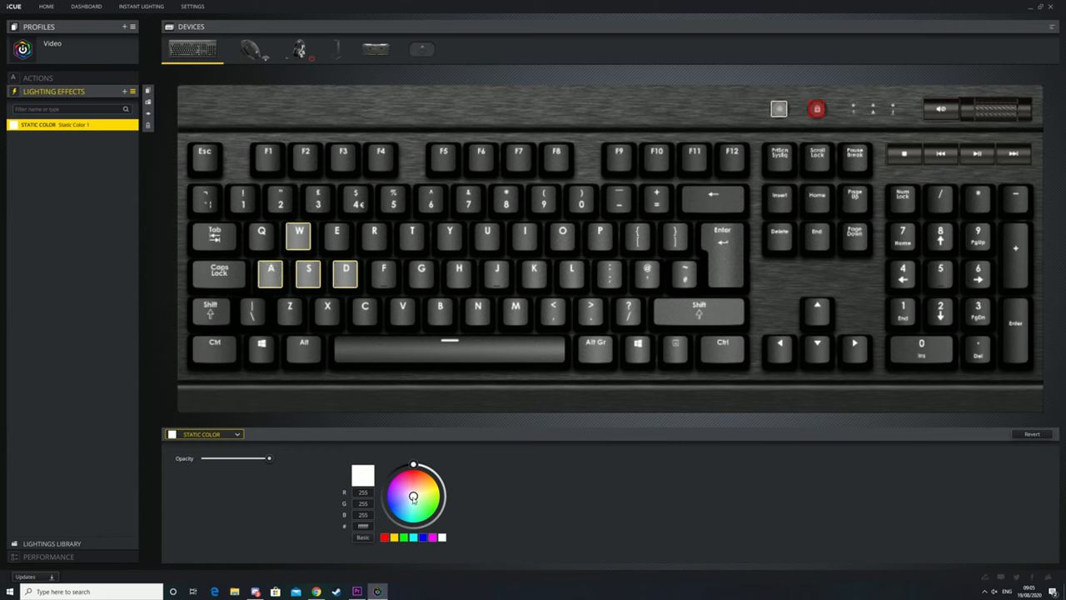
mouse_move(413, 496)
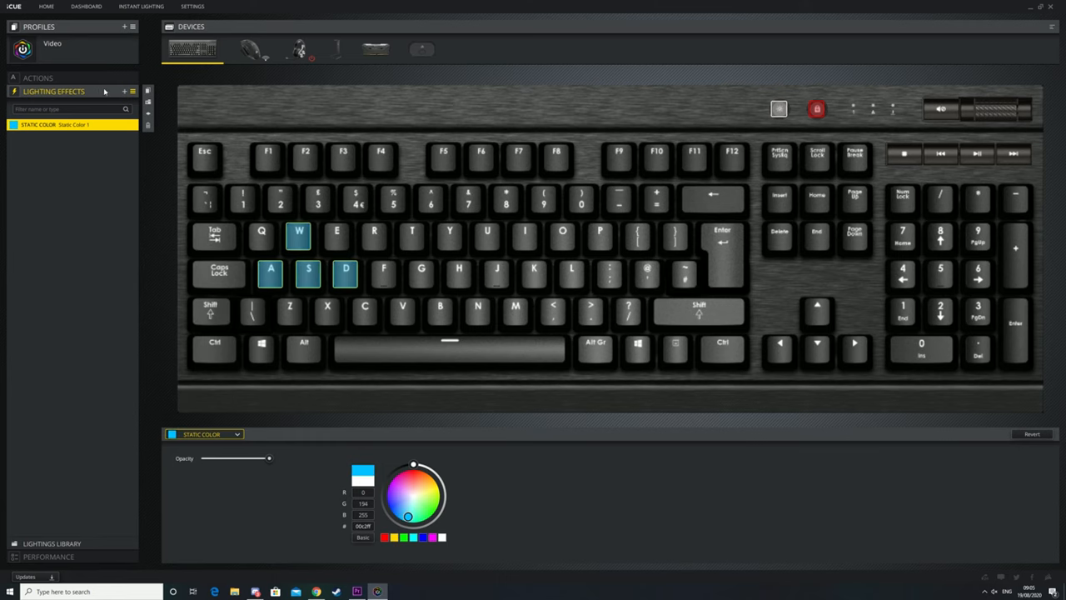
click(123, 90)
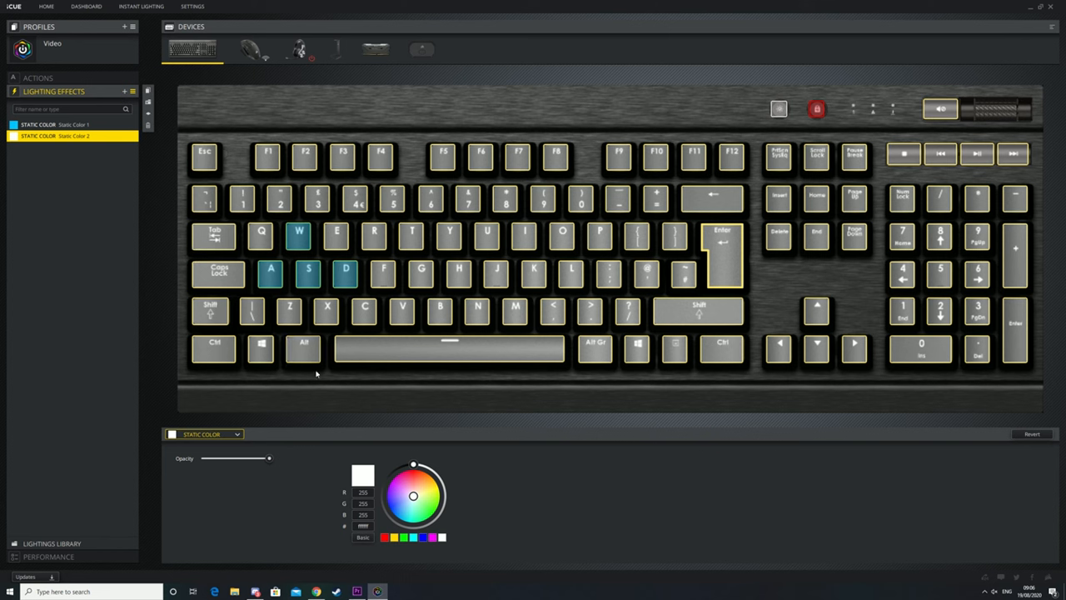
Colour Static Color 2 orange for the remaining keys, then switch back to the RAM device
click(396, 483)
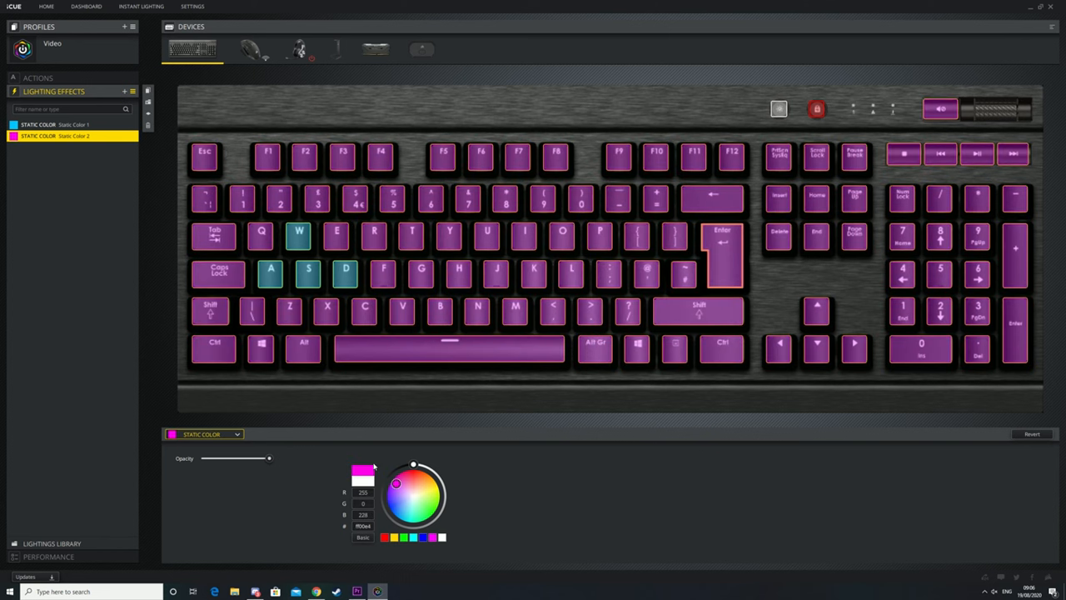
click(427, 479)
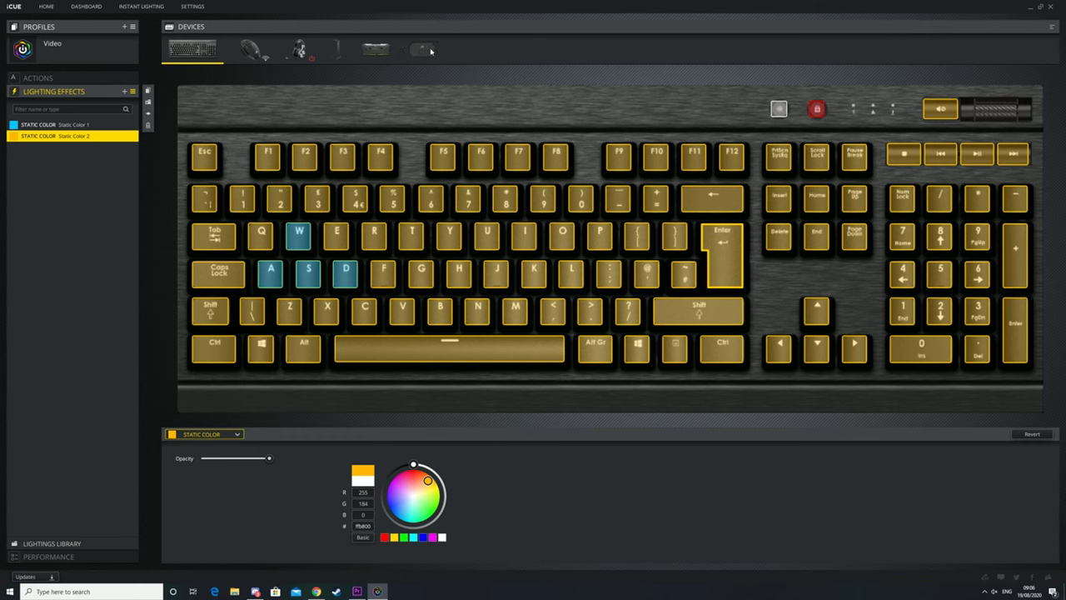
click(374, 48)
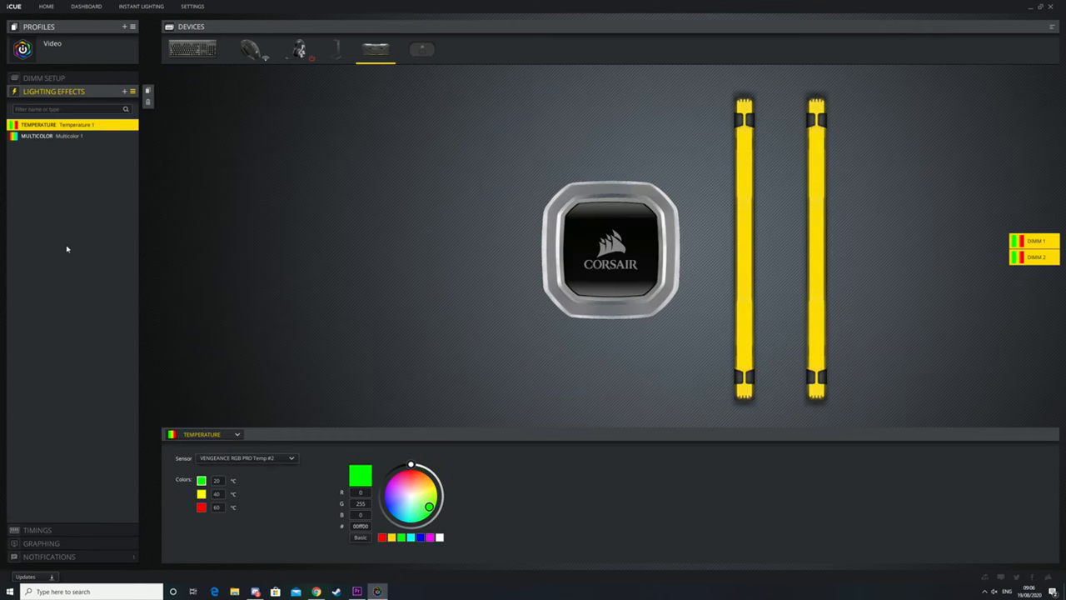
mouse_move(186, 120)
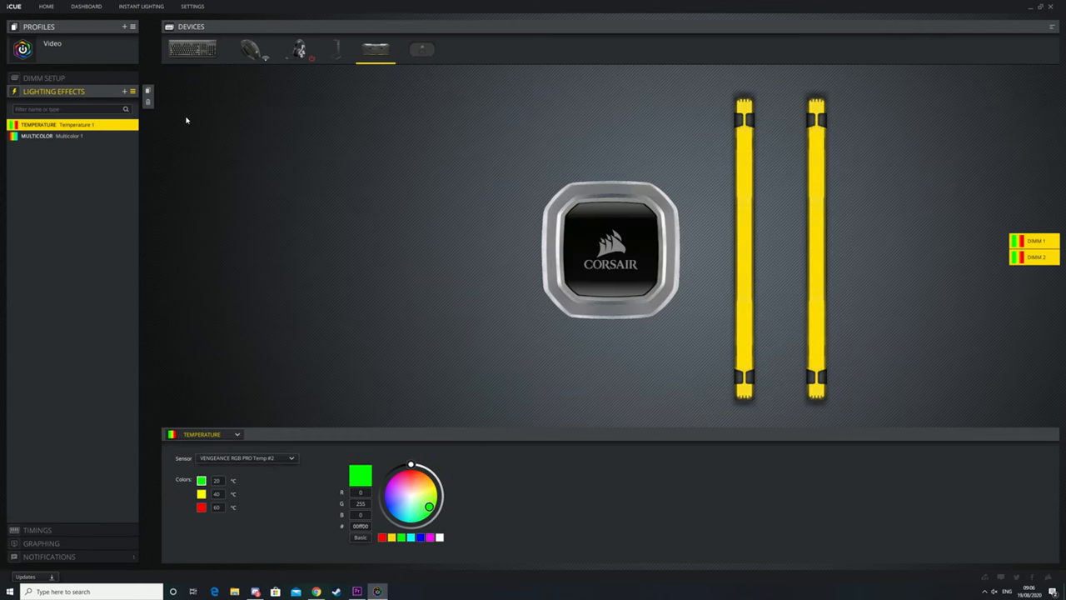